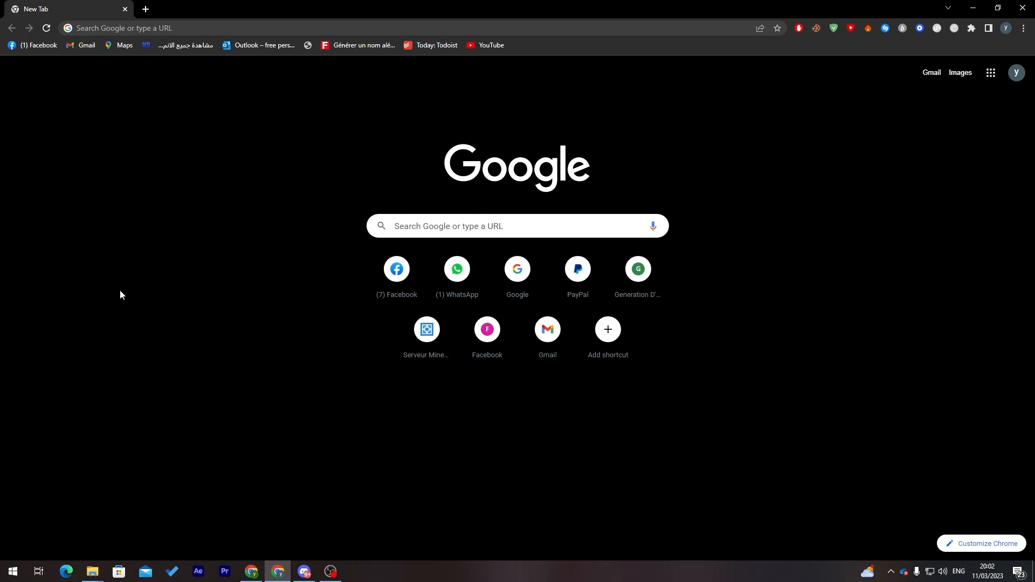
pyautogui.moveTo(269, 5)
pyautogui.write('P')
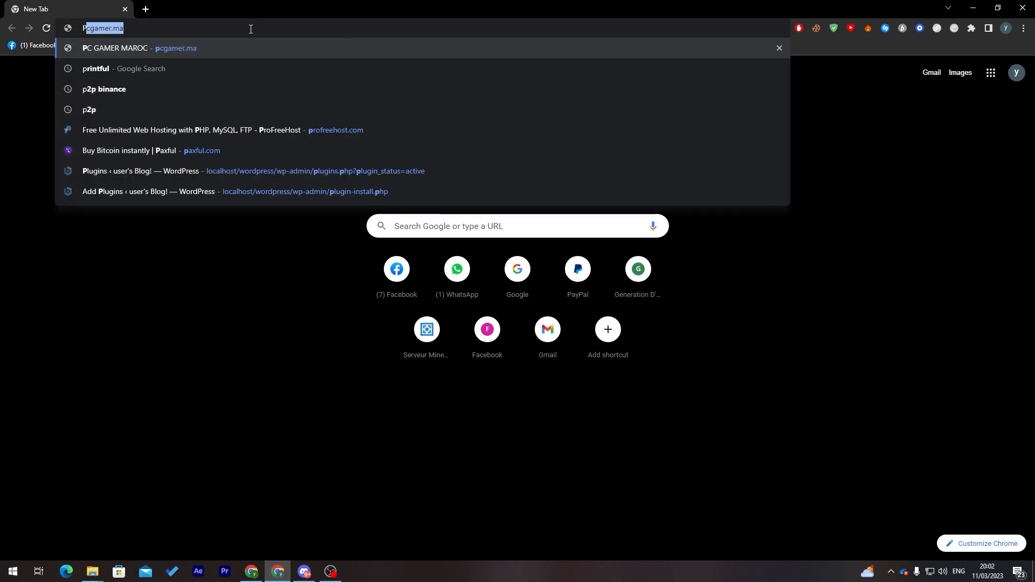
# Search Google for 'printful', open the Printful Official Site dashboard, and check the account menu.
pyautogui.click(96, 68)
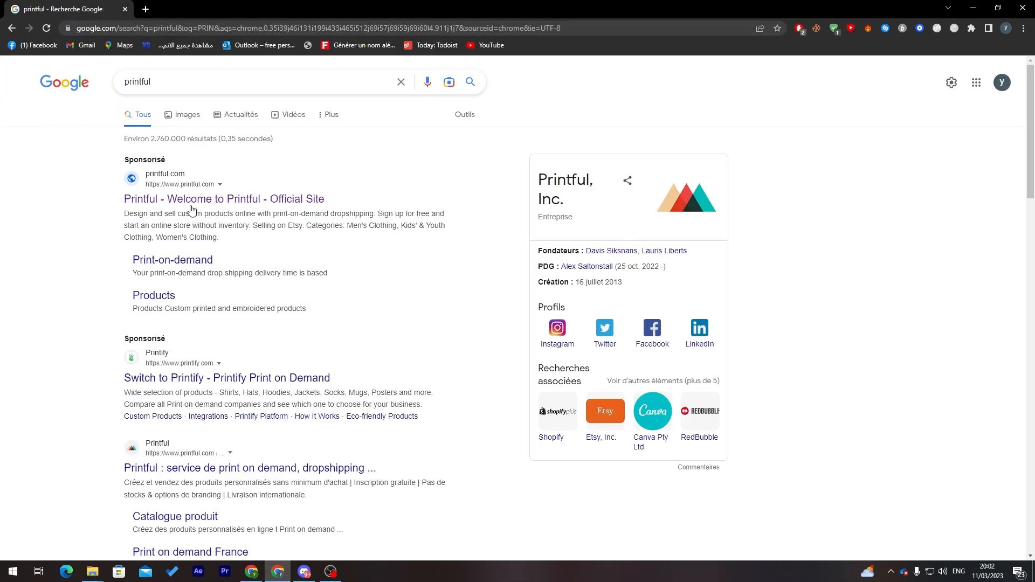
pyautogui.click(223, 199)
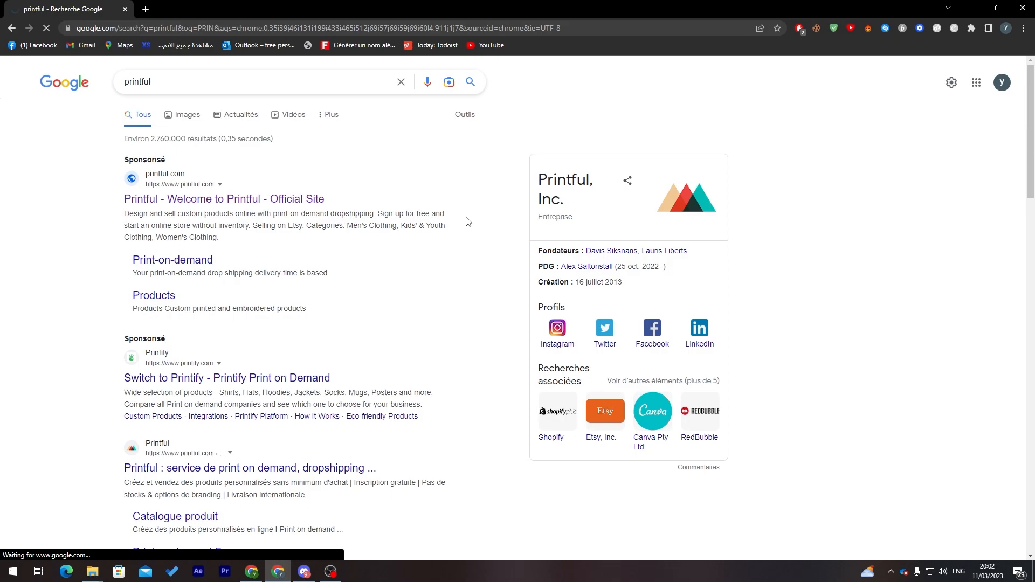
pyautogui.click(223, 199)
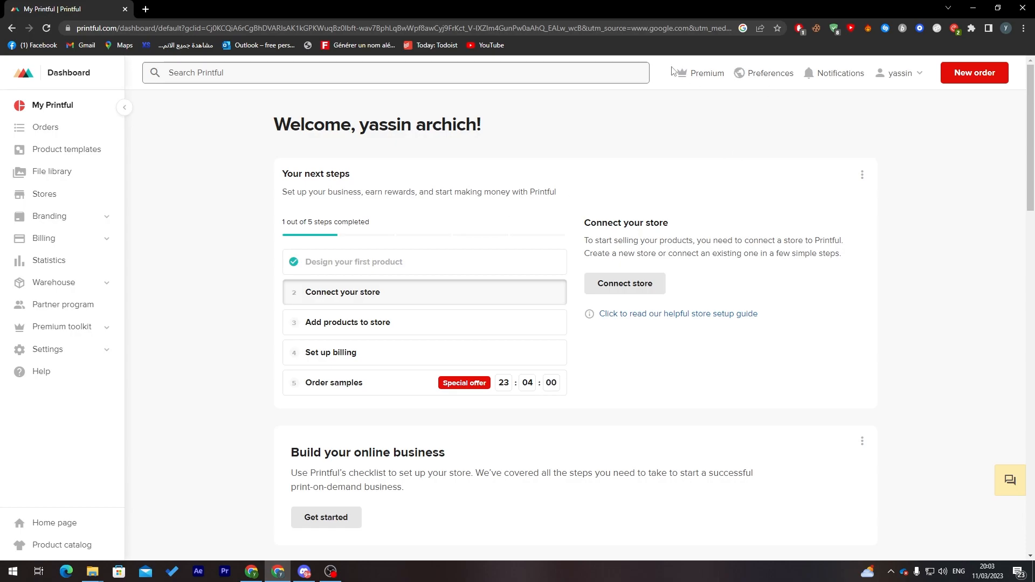
pyautogui.click(898, 73)
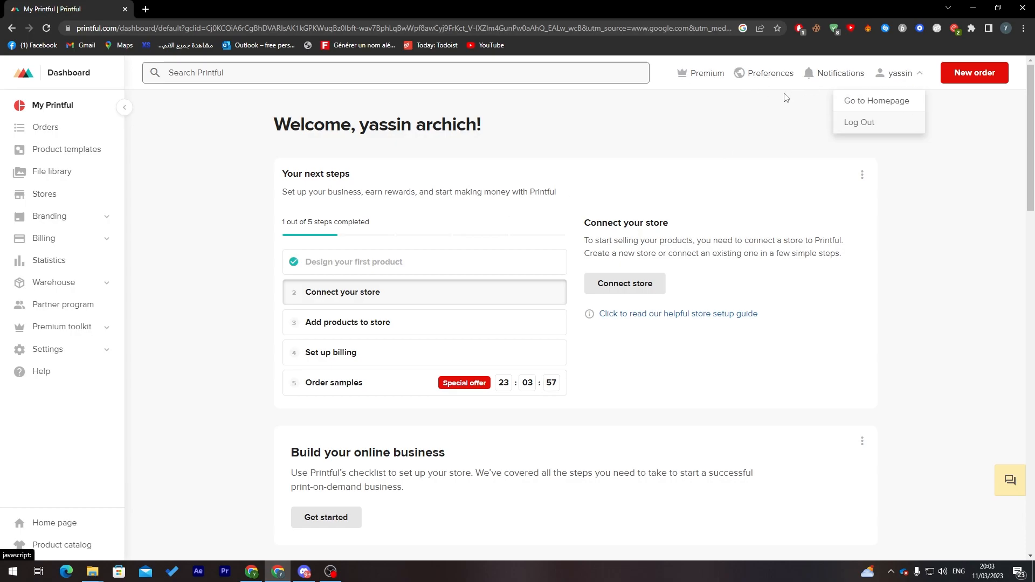
pyautogui.moveTo(650, 165)
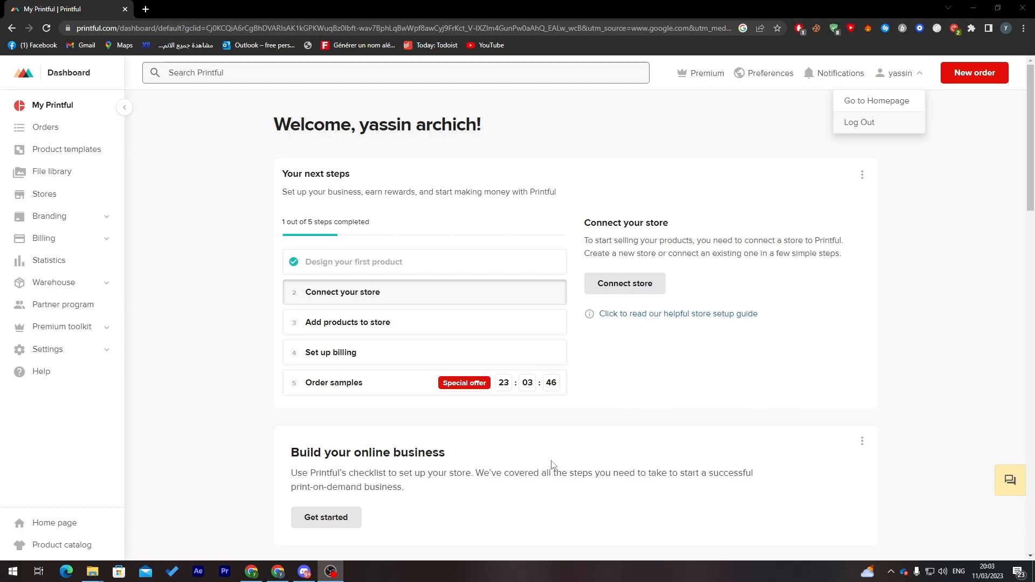
pyautogui.moveTo(188, 178)
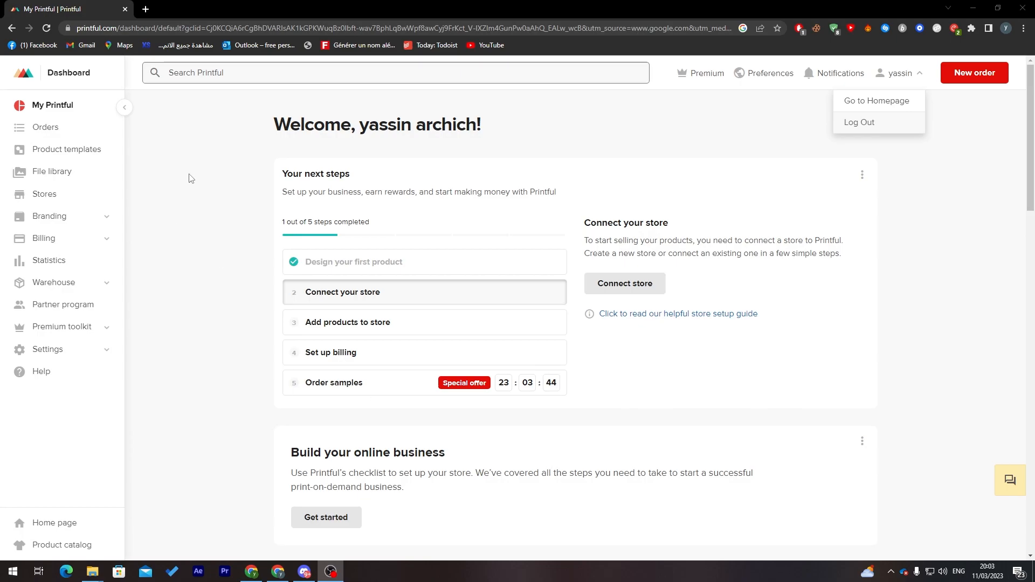
pyautogui.moveTo(61, 160)
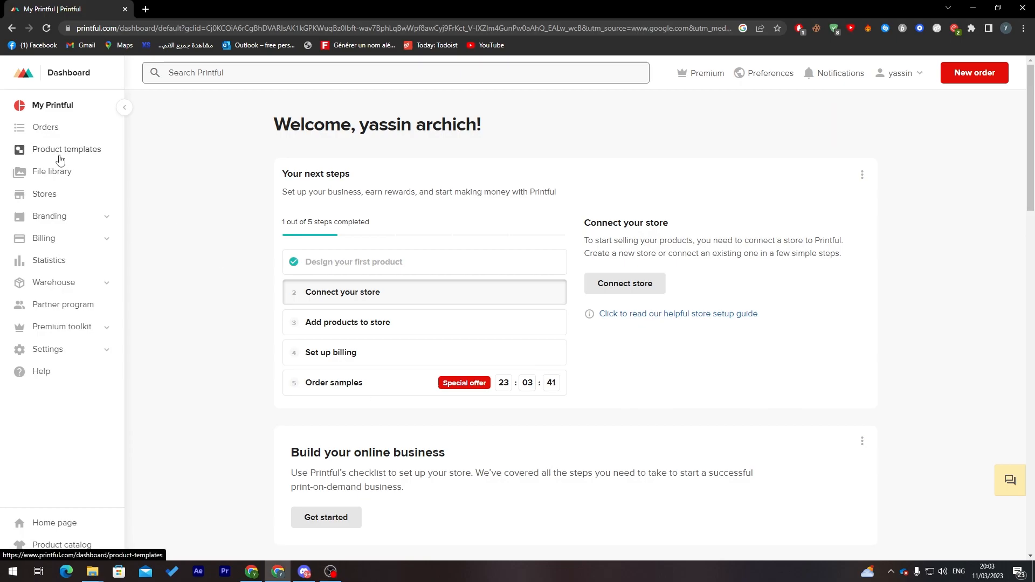
# From Product templates, create a new template and pick the White Glossy Mug from Home & living.
pyautogui.click(66, 149)
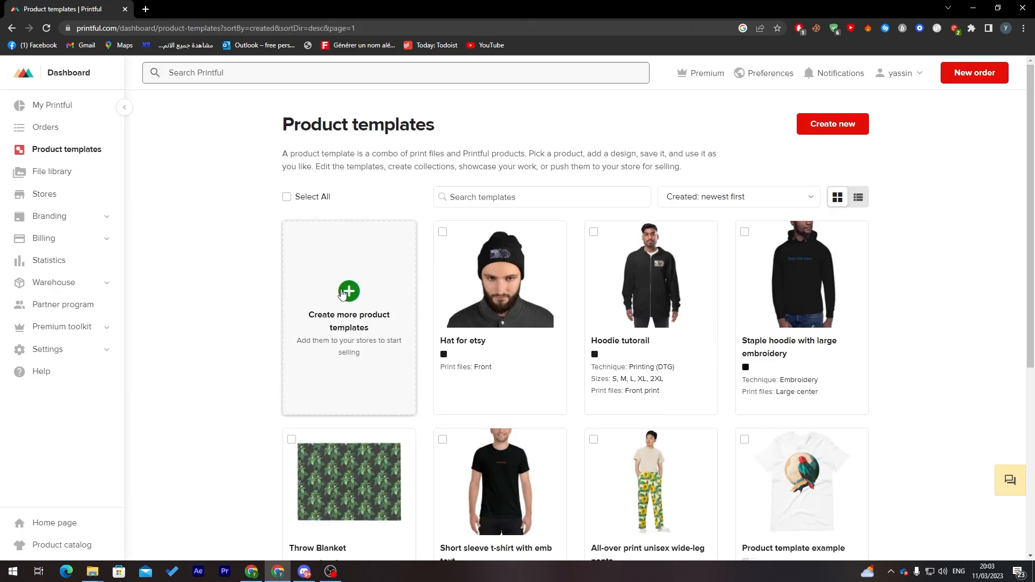
pyautogui.click(348, 291)
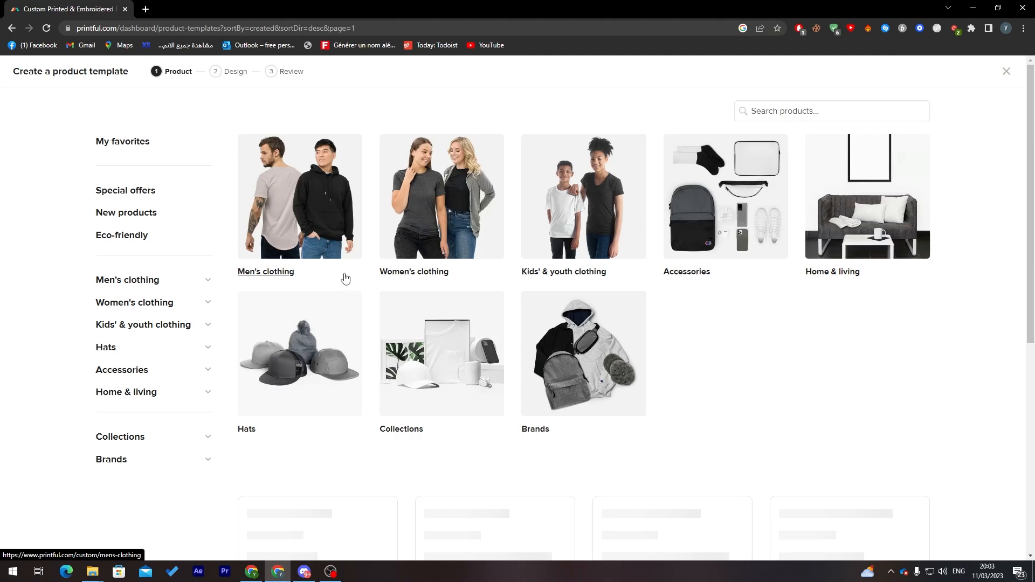
pyautogui.scroll(-3)
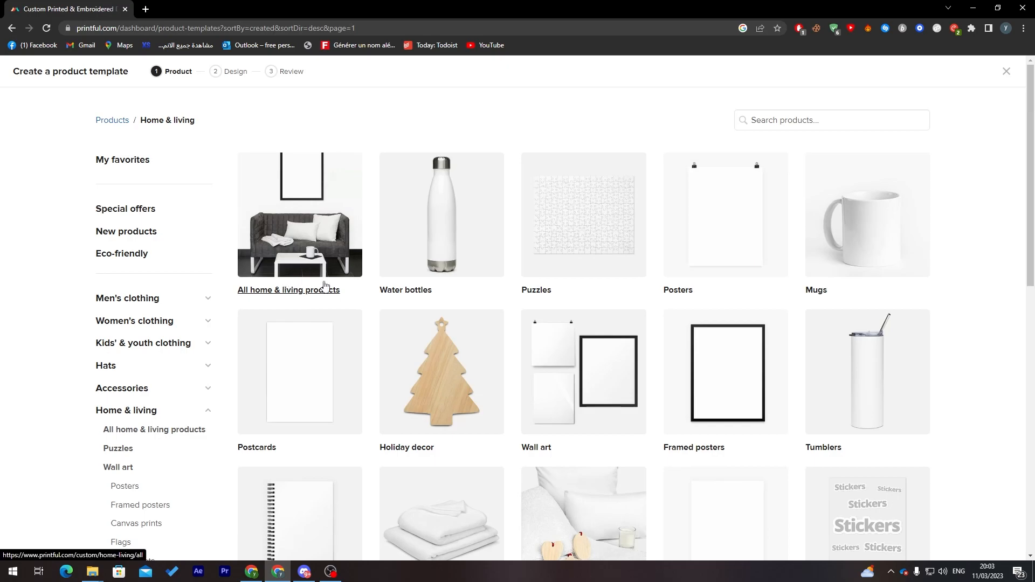
pyautogui.scroll(-3)
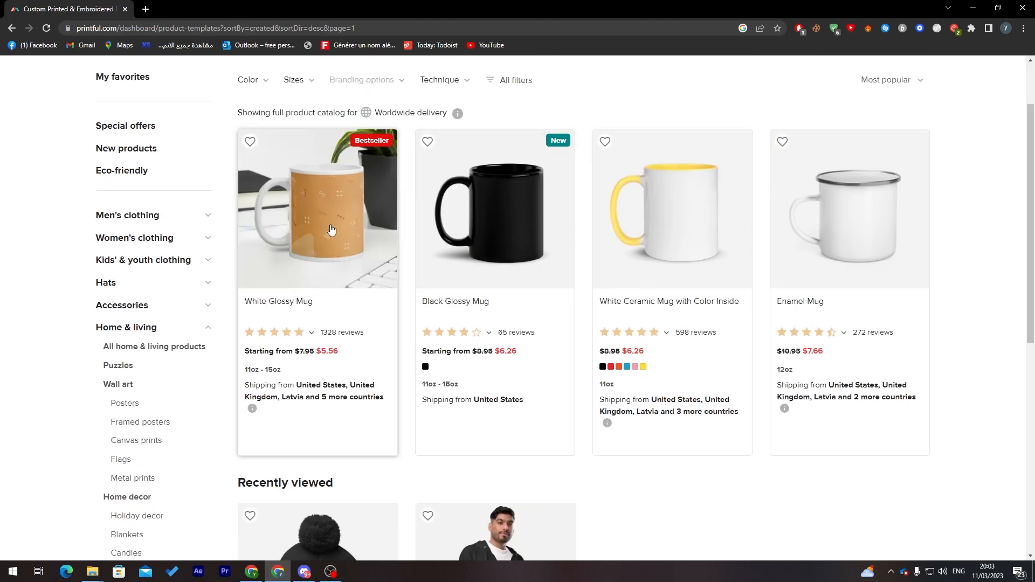
pyautogui.click(317, 208)
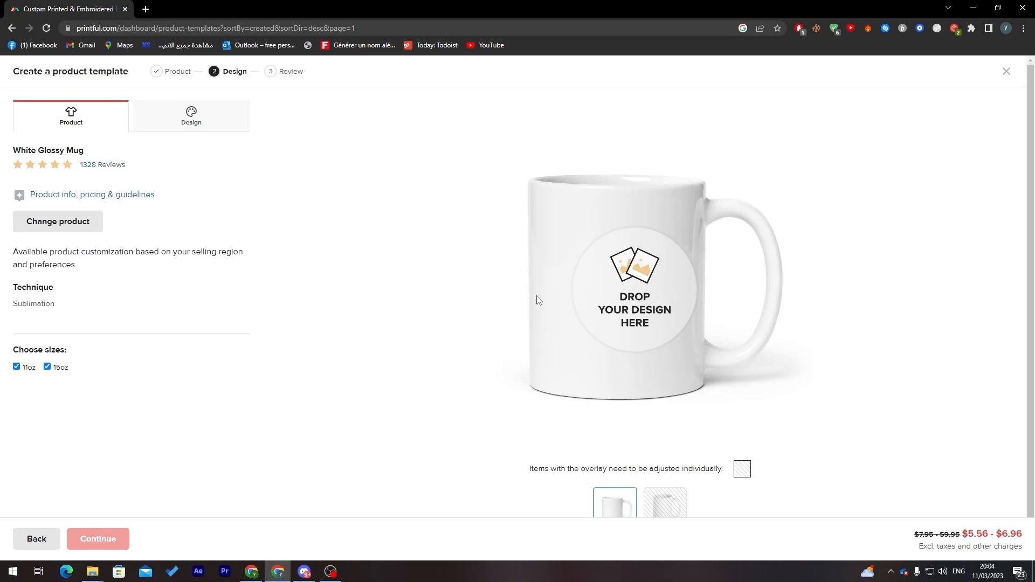
pyautogui.moveTo(577, 301)
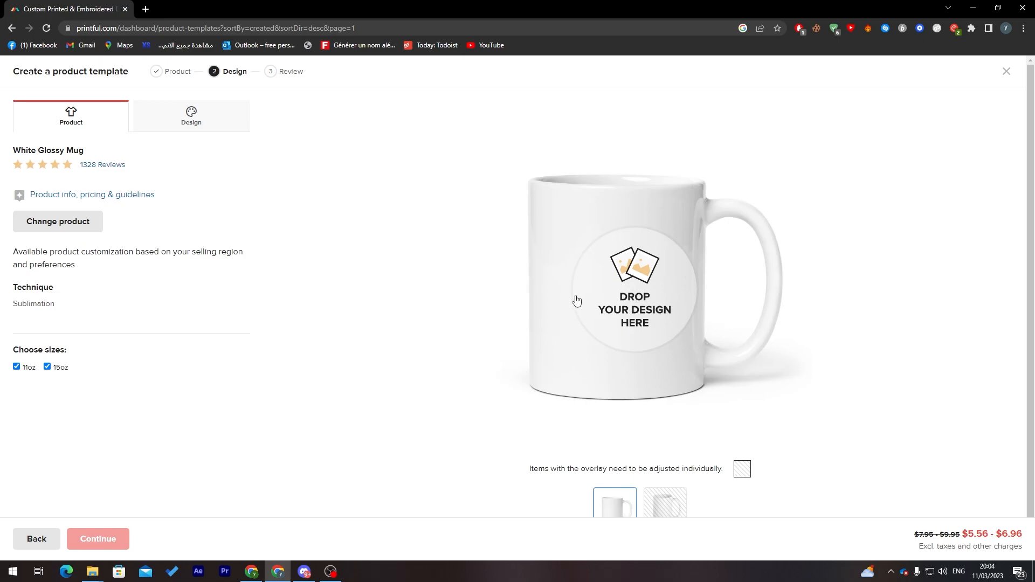
# Apply the fantasy art file to the mug, duplicate it on both sides, widen it, and select the second size.
pyautogui.click(632, 300)
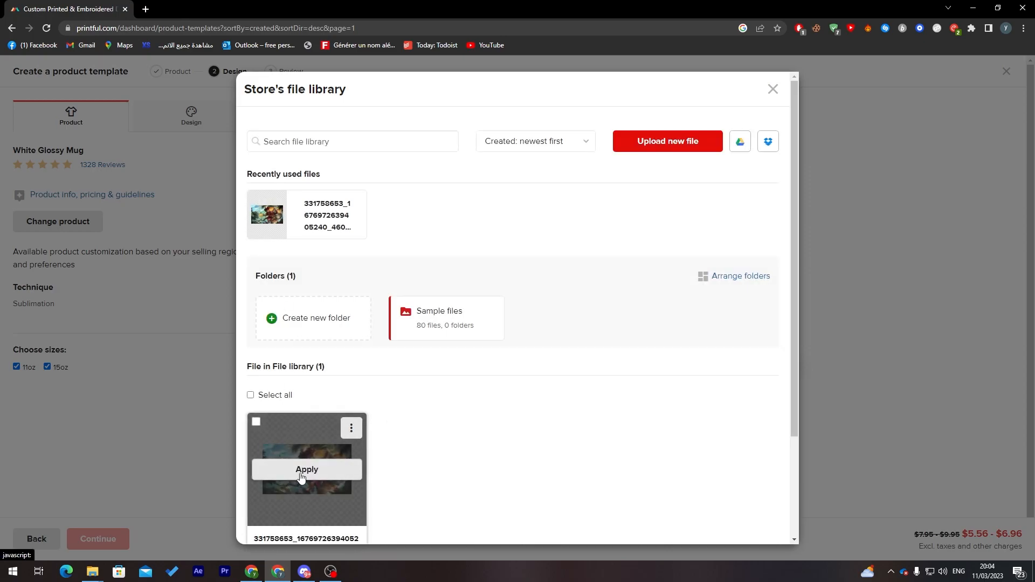
pyautogui.click(306, 473)
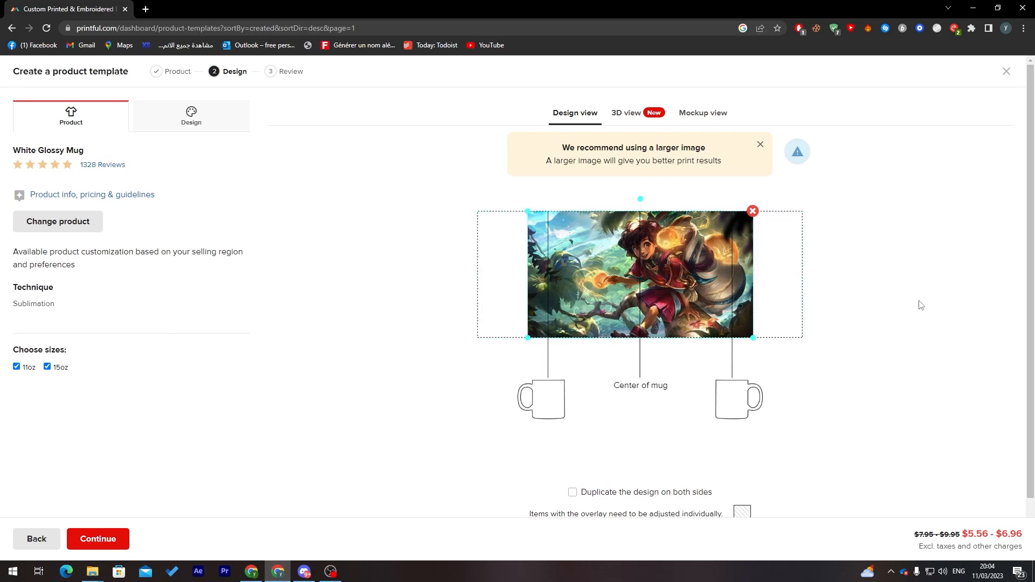
pyautogui.scroll(-3)
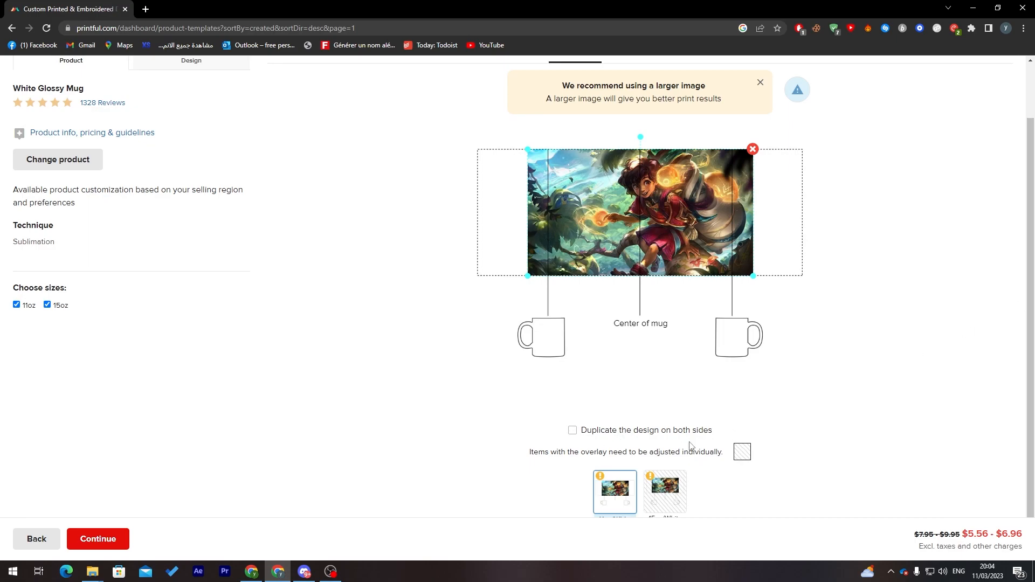
pyautogui.click(572, 430)
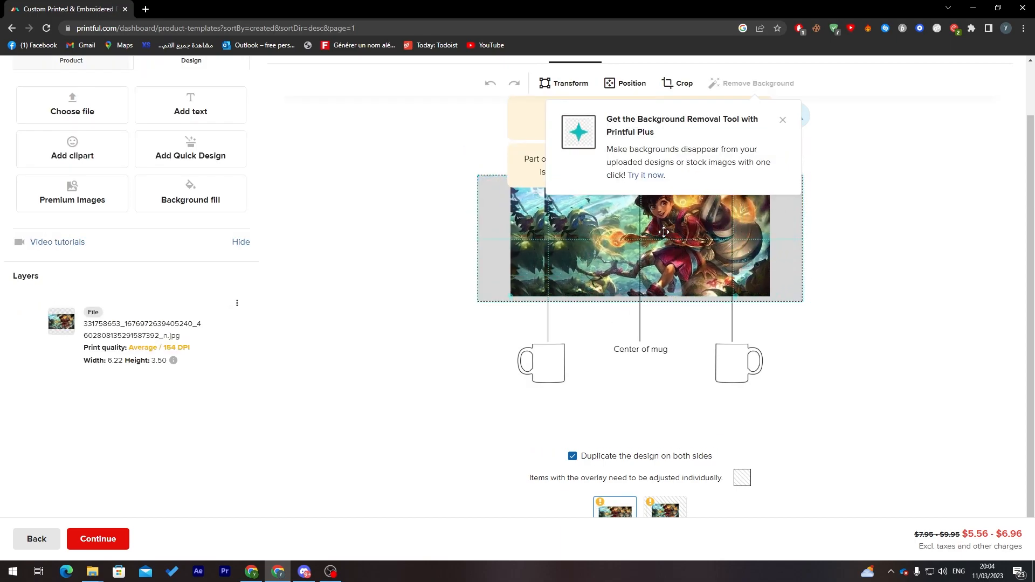
pyautogui.moveTo(664, 232); pyautogui.dragTo(731, 232)
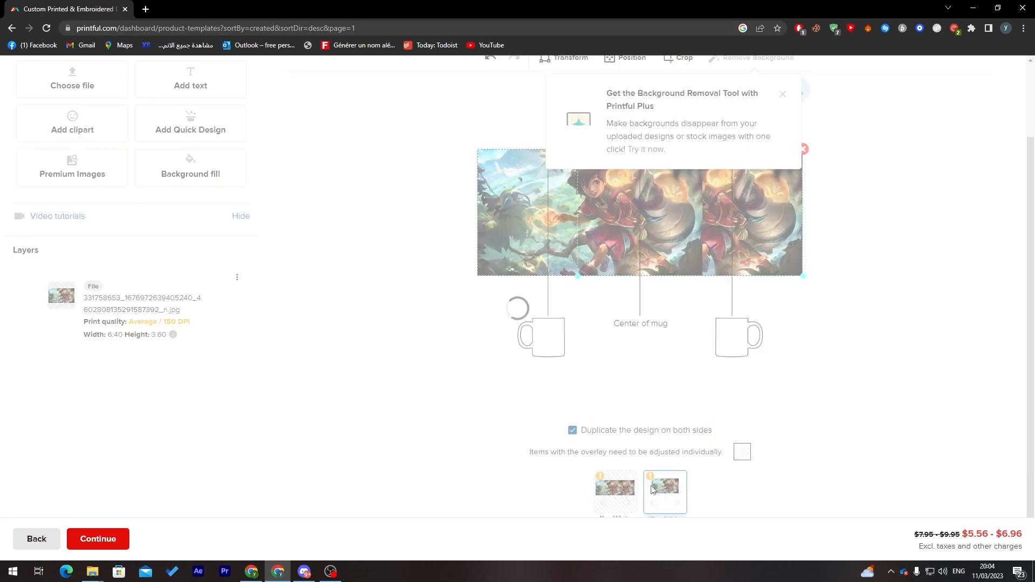
pyautogui.click(665, 492)
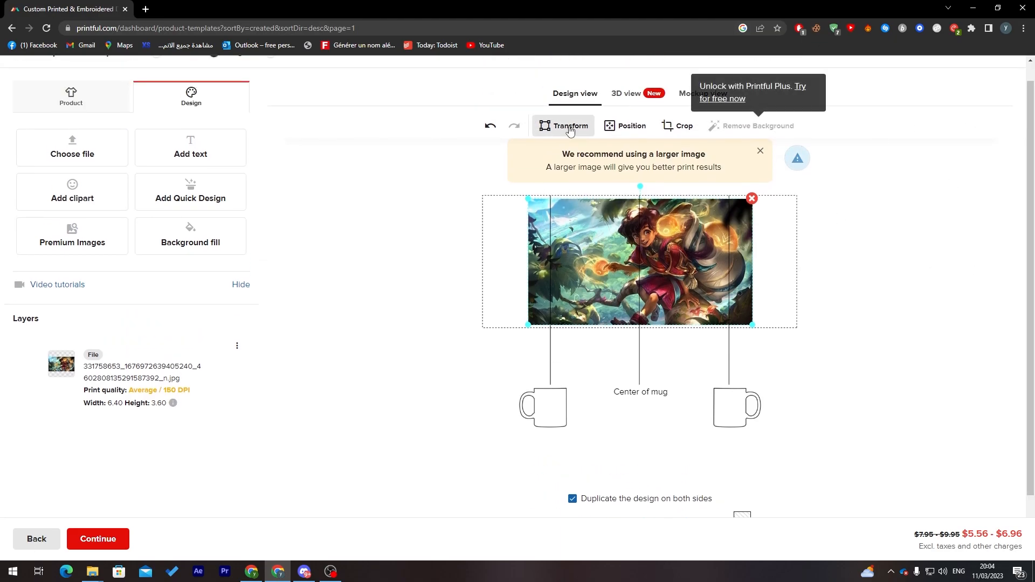
# Preview the mug in 3D, resize the artwork, continue, and dismiss the size-adjustment notice.
pyautogui.click(498, 93)
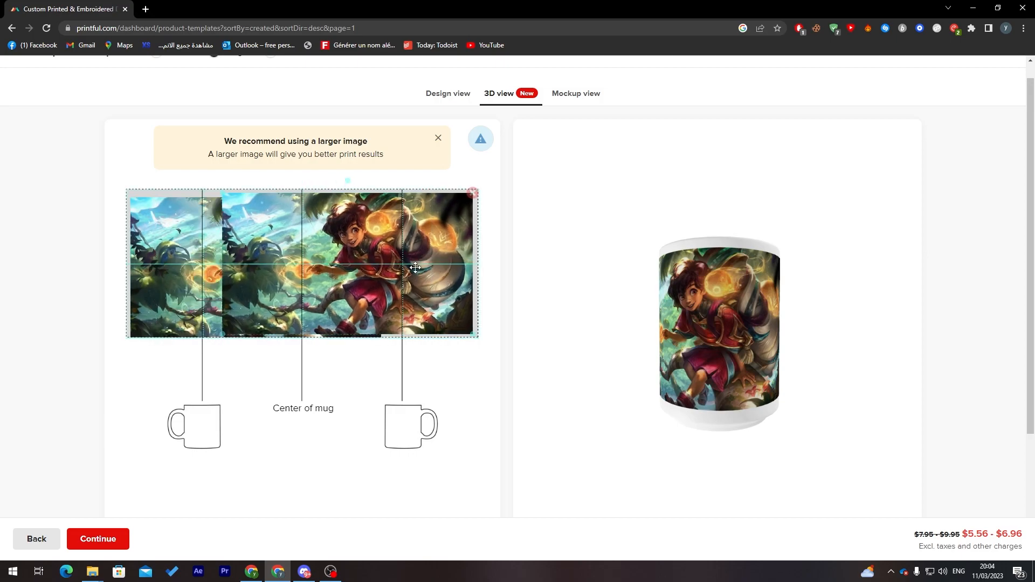
pyautogui.moveTo(414, 267); pyautogui.dragTo(422, 270)
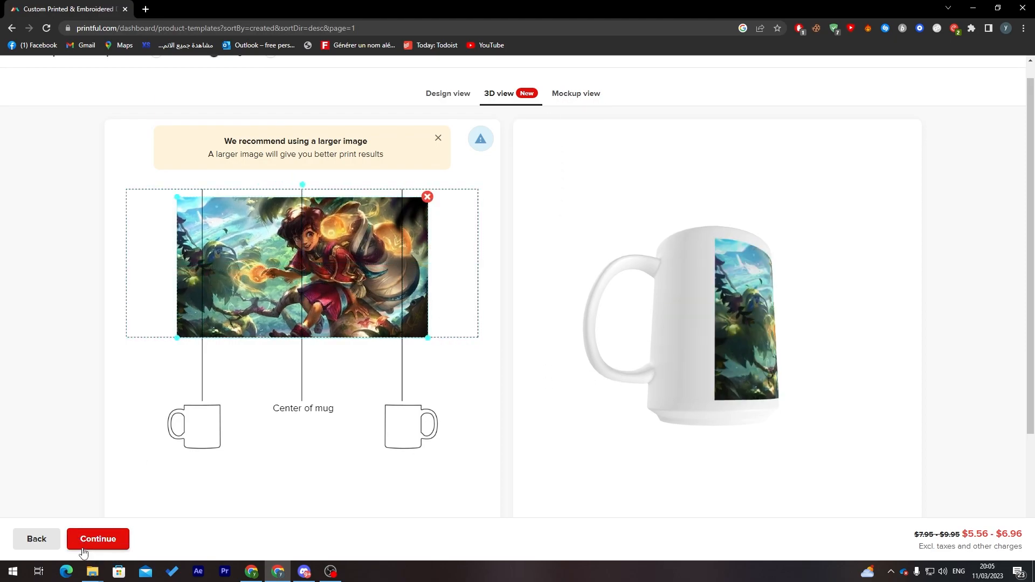
pyautogui.click(98, 539)
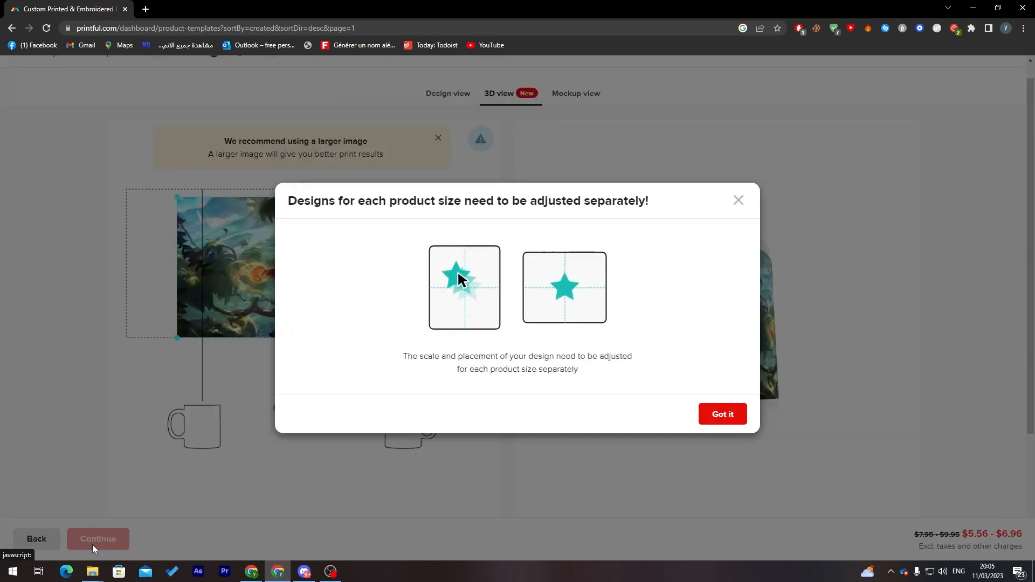
pyautogui.click(723, 415)
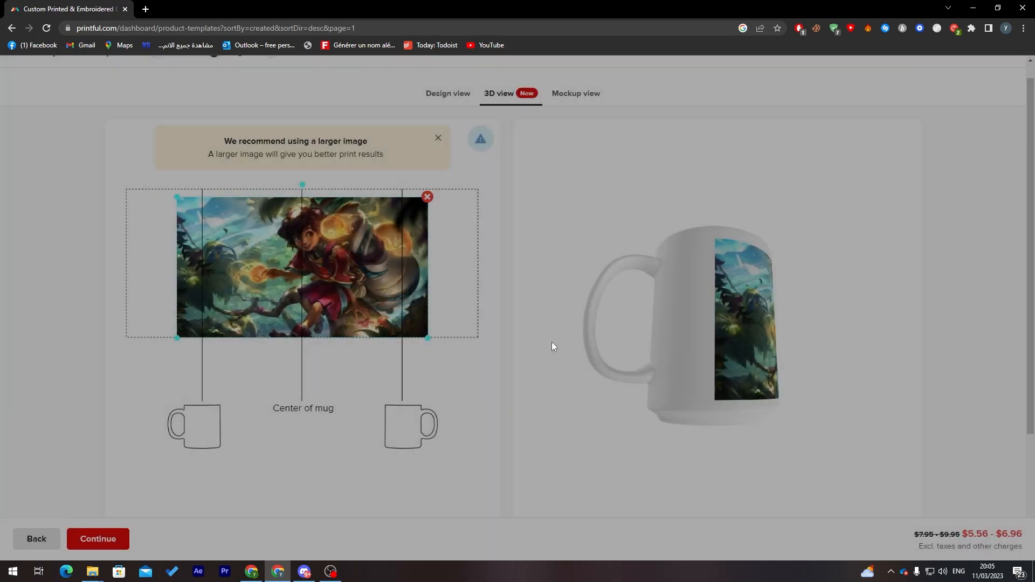
# Continue to the review step, enter the title 'Tutorial Mug', and save the product template.
pyautogui.click(97, 538)
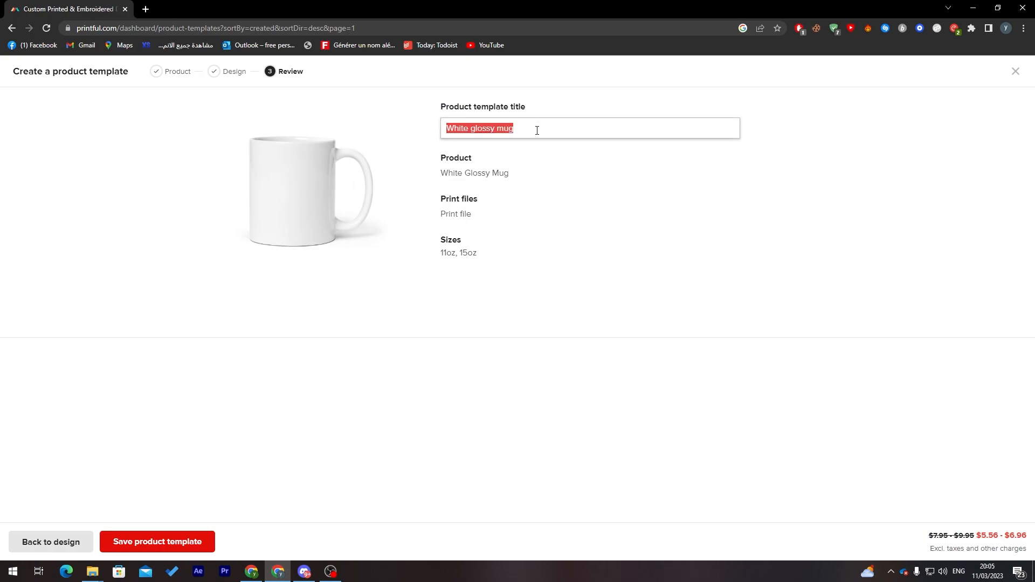
pyautogui.write('tU')
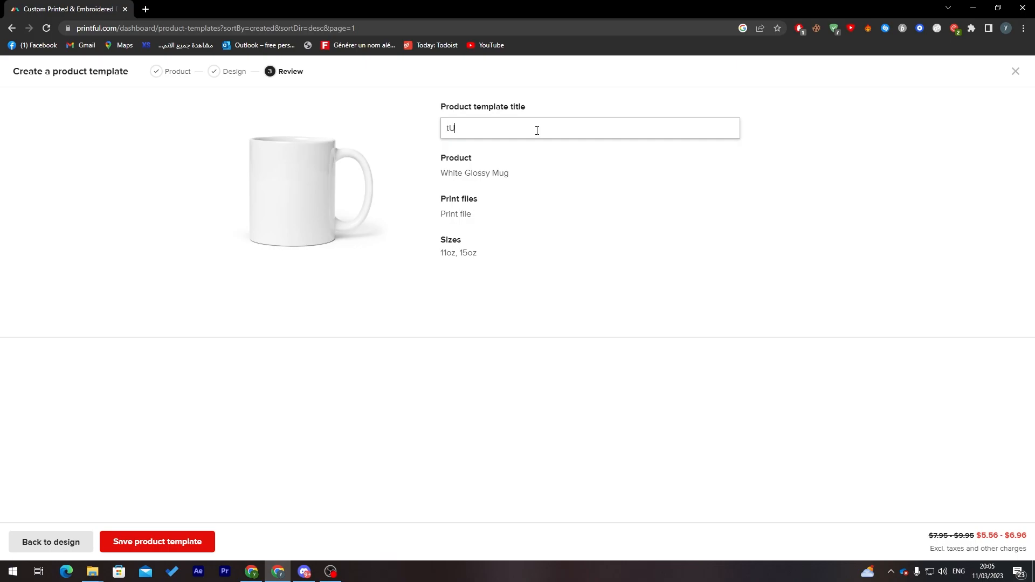
pyautogui.write('Tutoria')
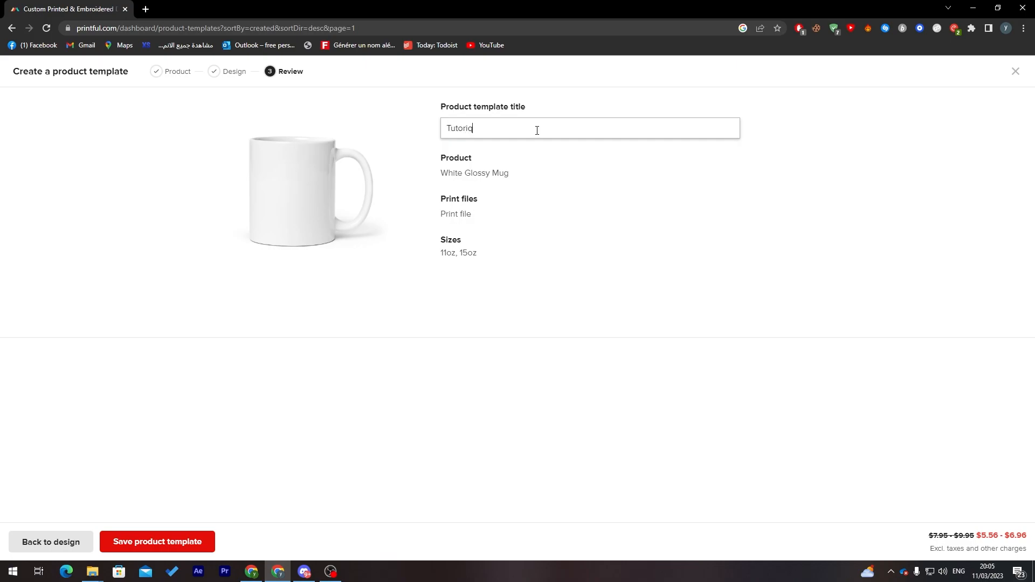
pyautogui.press('Backspace')
pyautogui.write('al Mug')
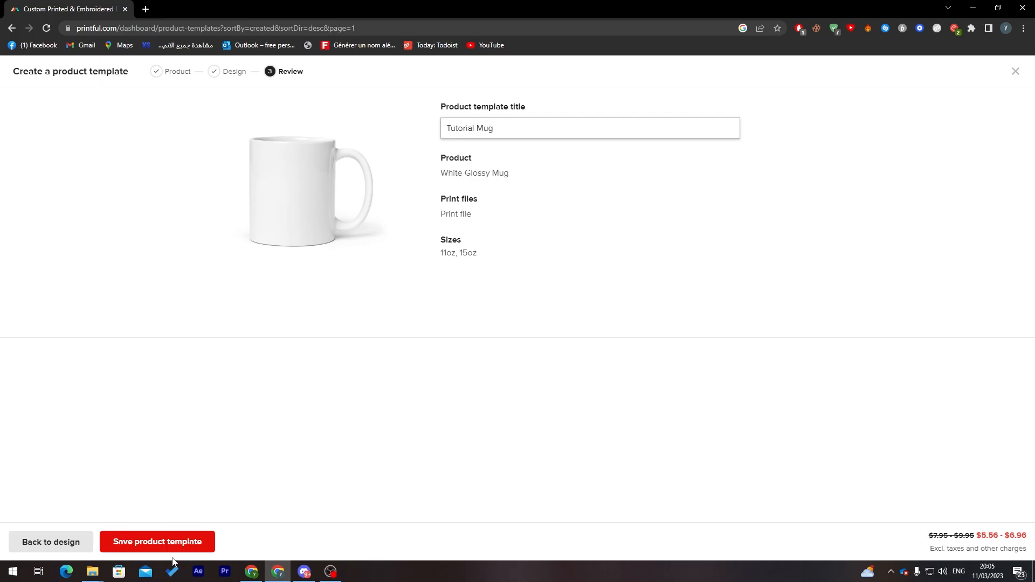
pyautogui.click(157, 541)
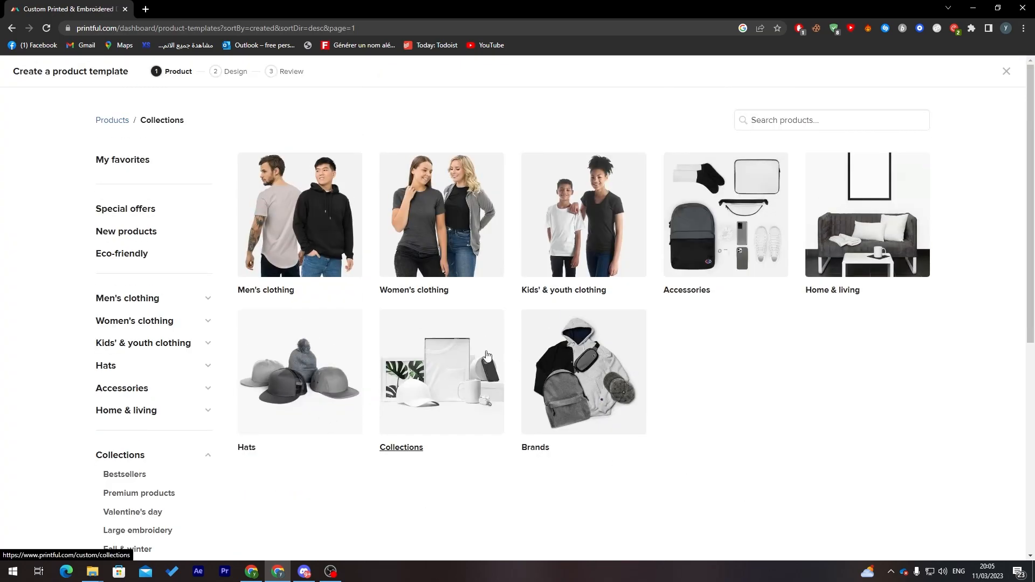
# Scroll through the Promotional gifts catalog to find the Speckled Case for iPhone.
pyautogui.scroll(-3)
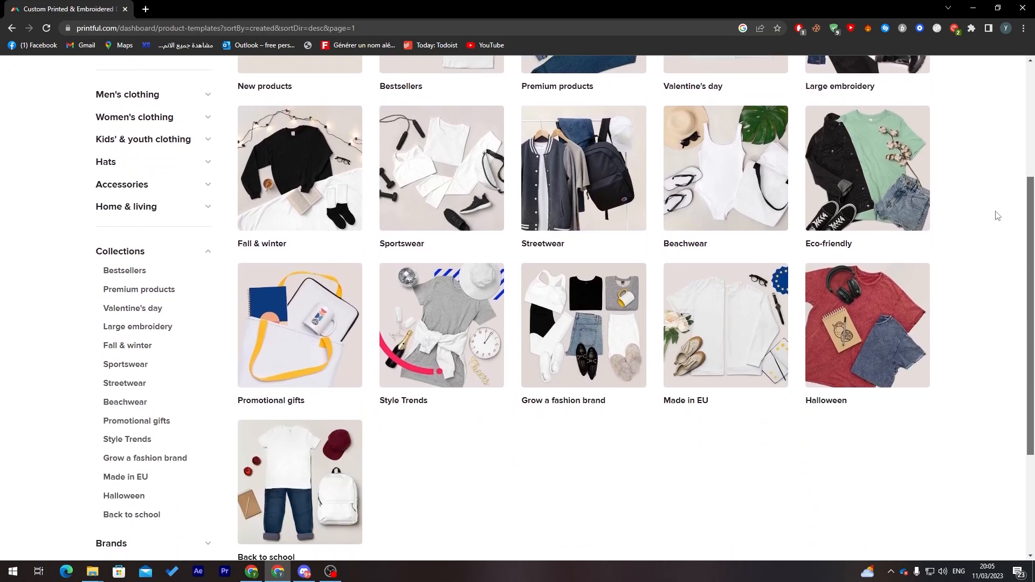
pyautogui.scroll(3)
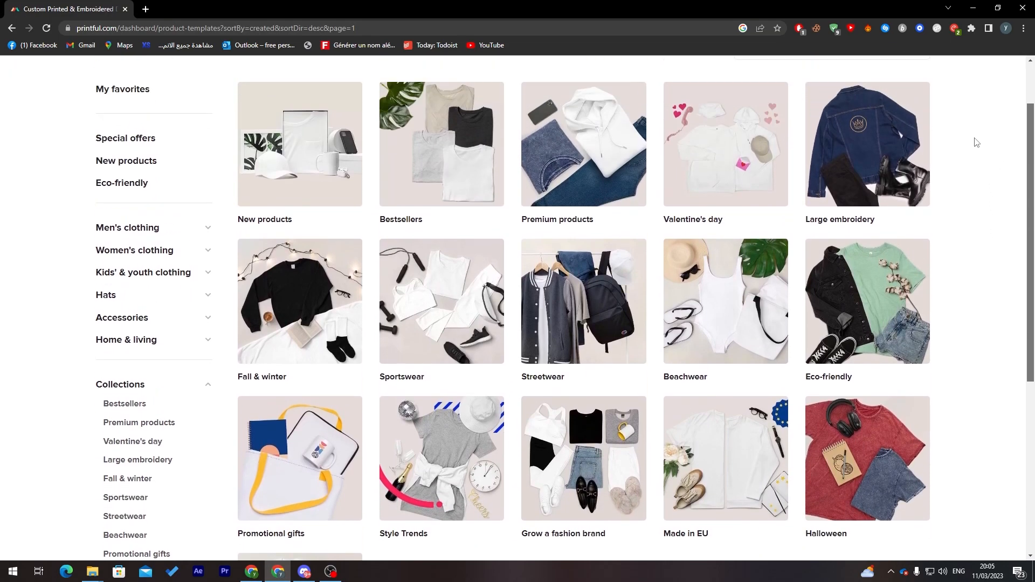
pyautogui.scroll(-3)
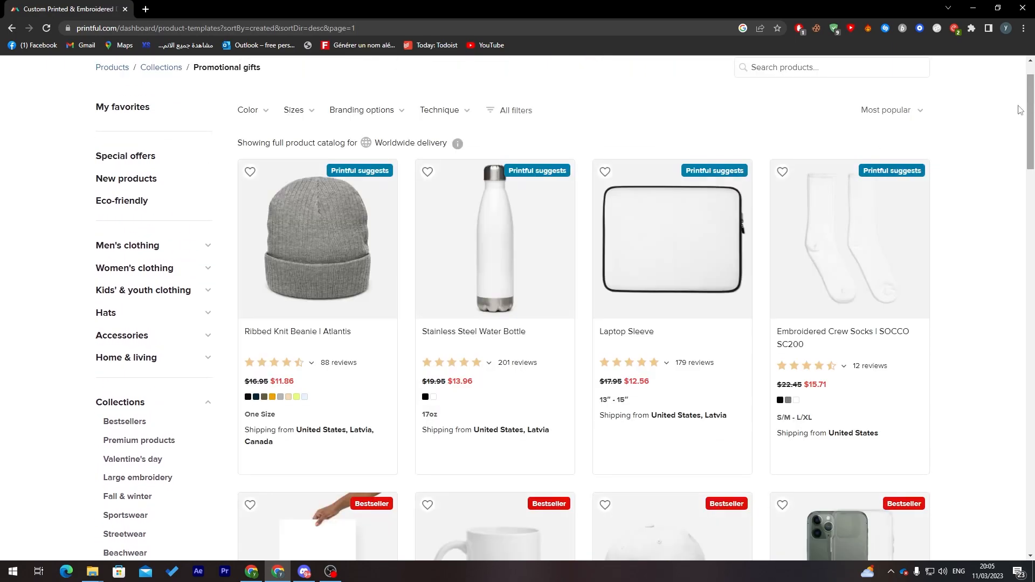
pyautogui.scroll(-3)
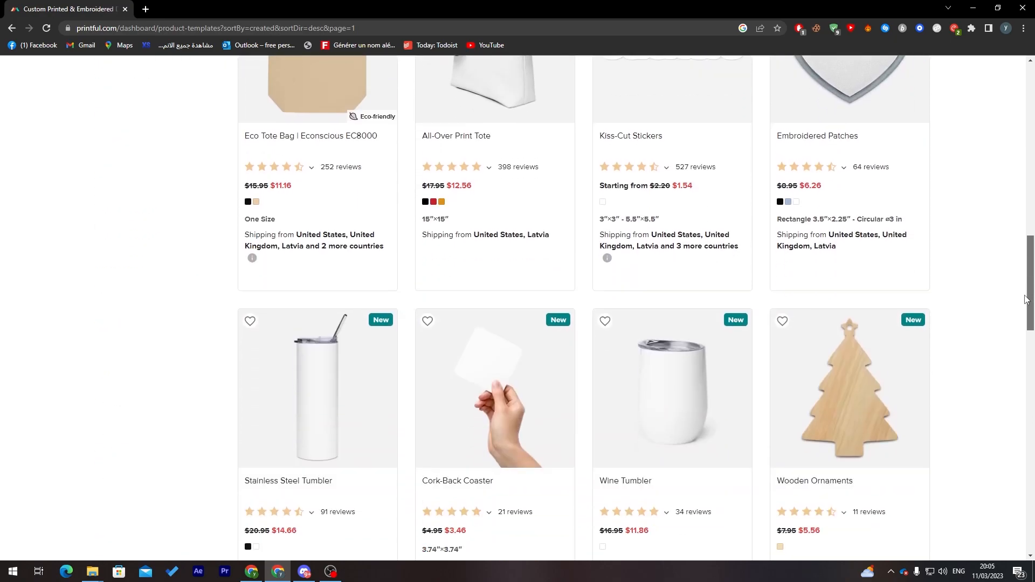
pyautogui.scroll(-3)
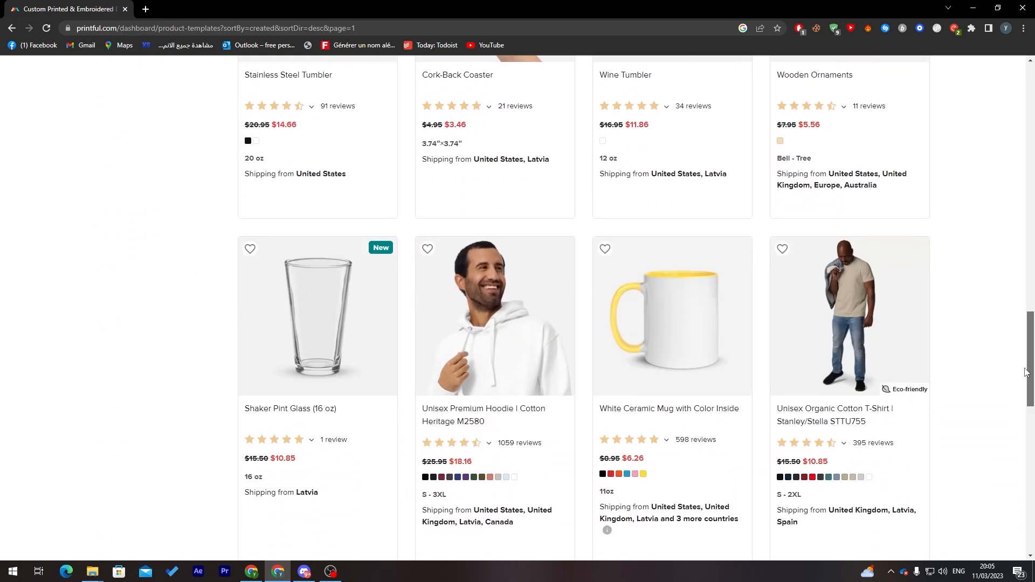
pyautogui.scroll(-3)
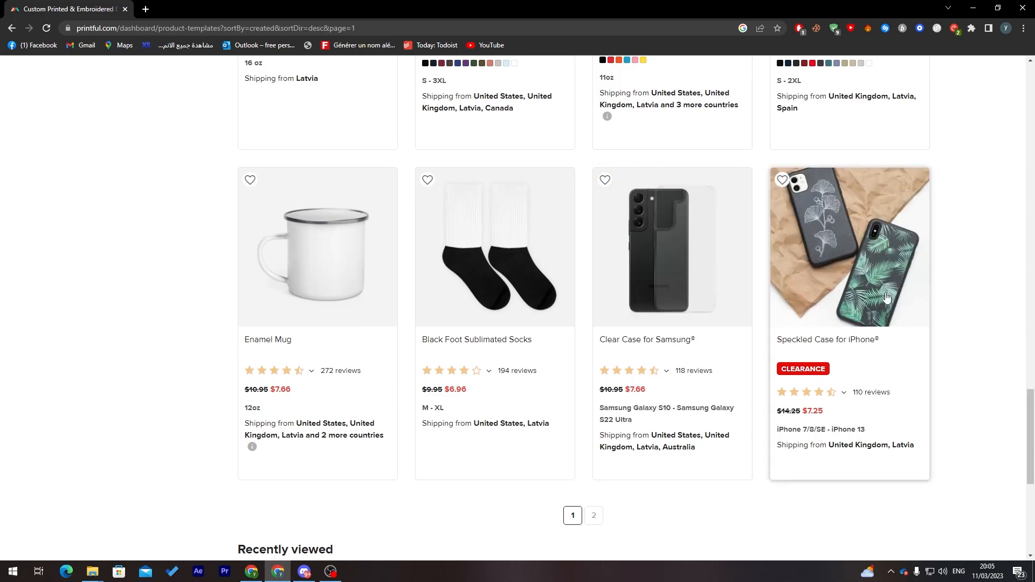
pyautogui.moveTo(852, 247)
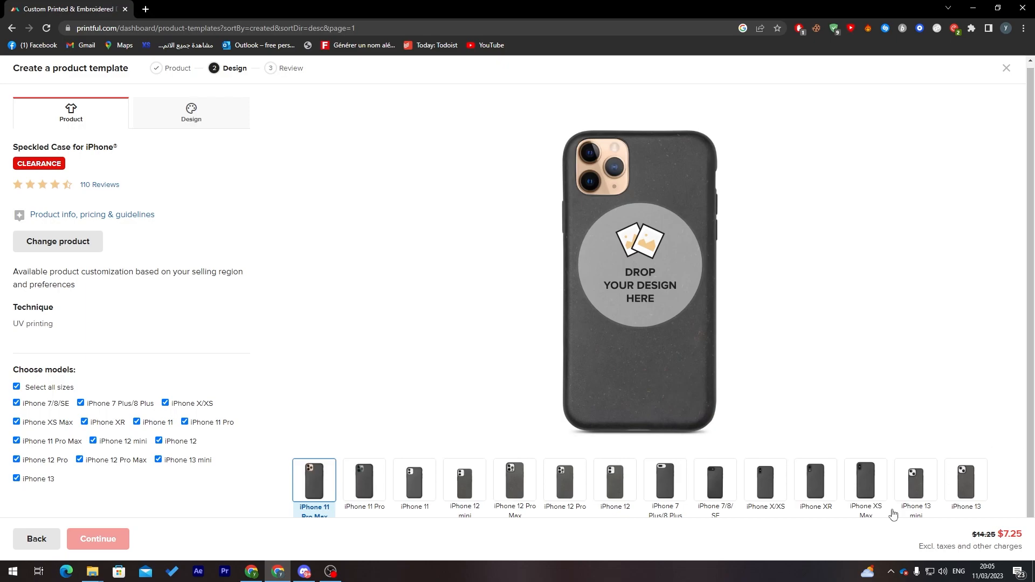
# Preview the iPhone 11 Pro case, apply the fantasy art file, dismiss size warnings, and reposition it.
pyautogui.click(364, 125)
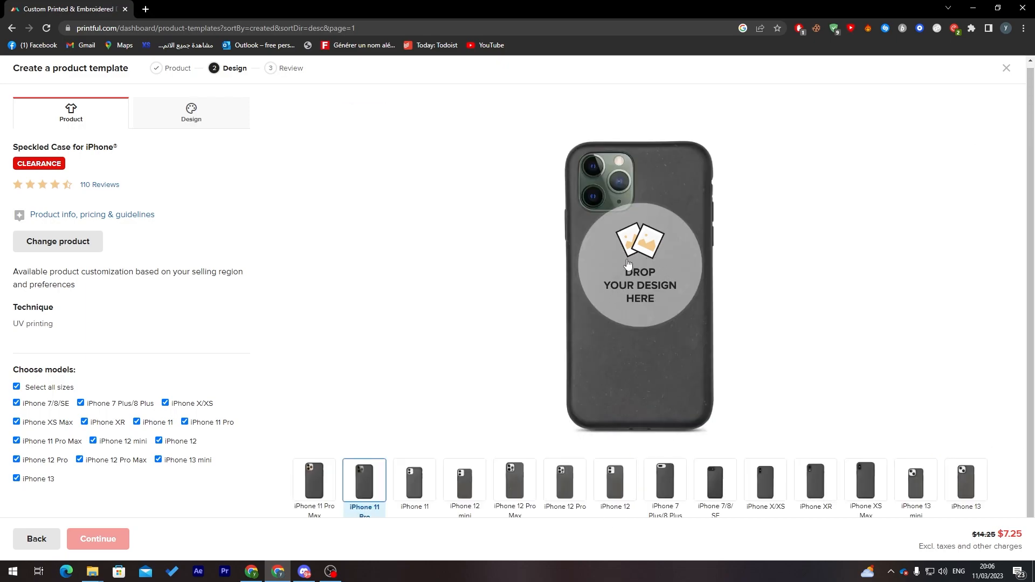
pyautogui.click(638, 270)
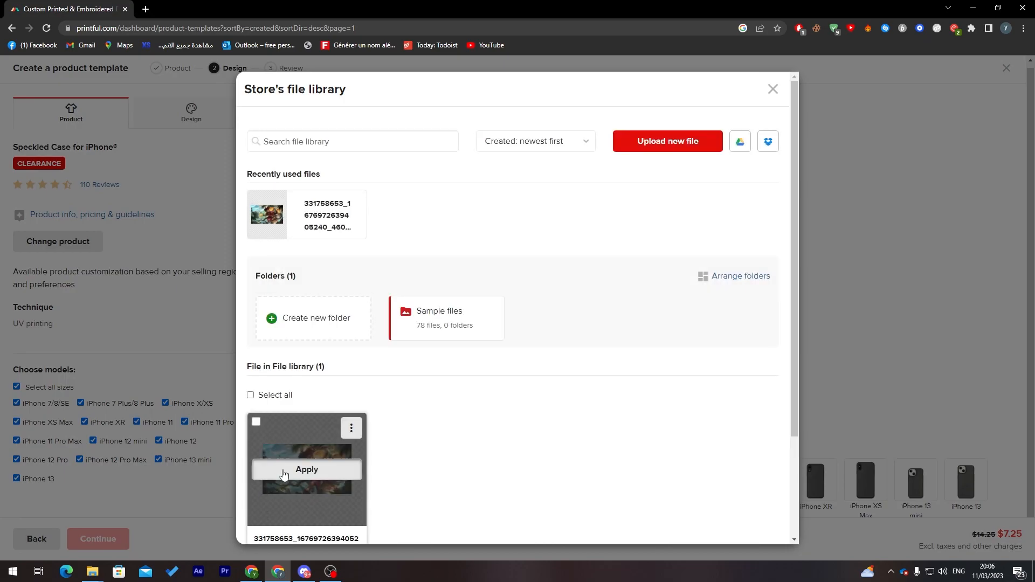
pyautogui.click(306, 470)
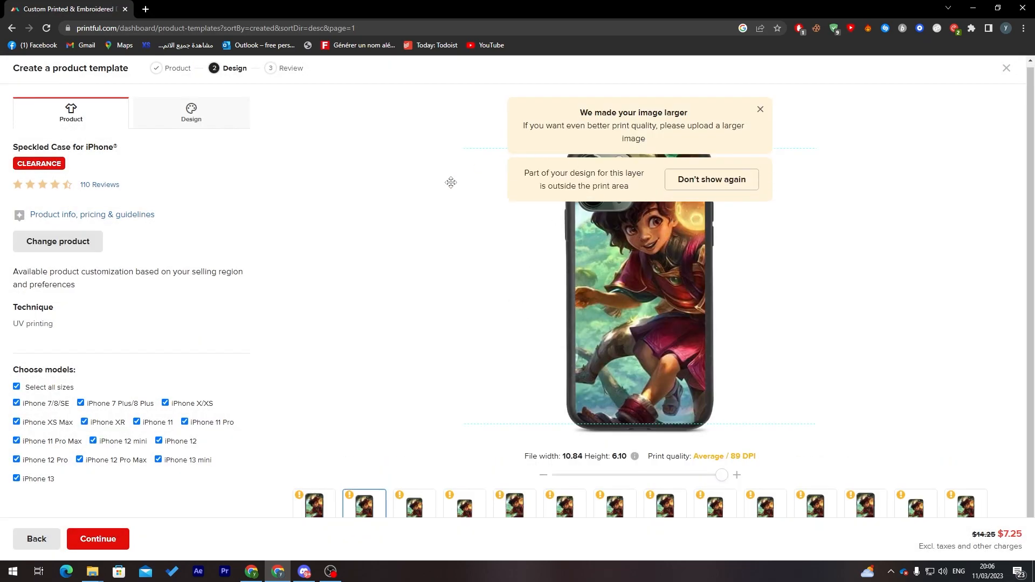
pyautogui.click(760, 109)
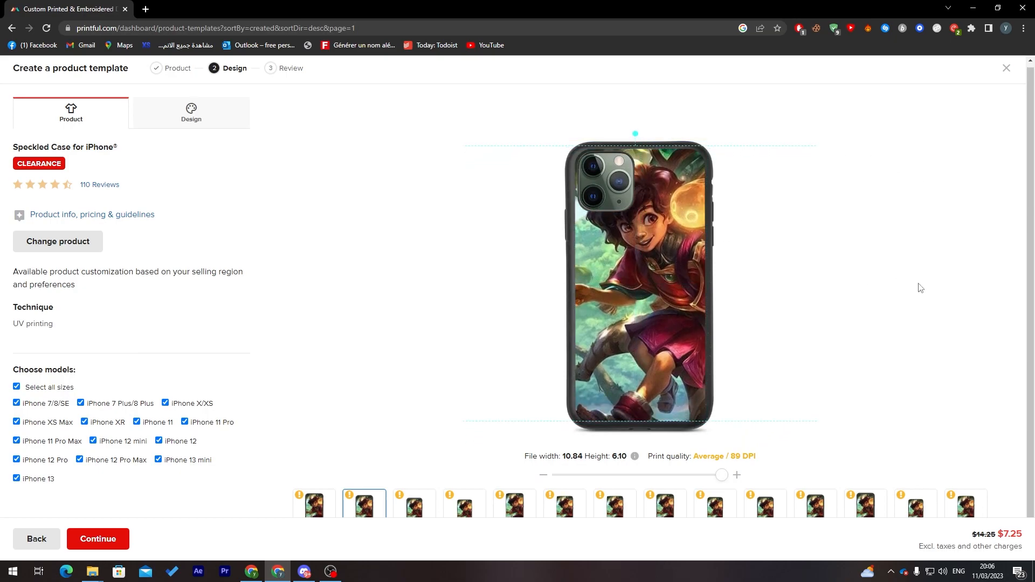
pyautogui.moveTo(636, 284); pyautogui.dragTo(698, 250)
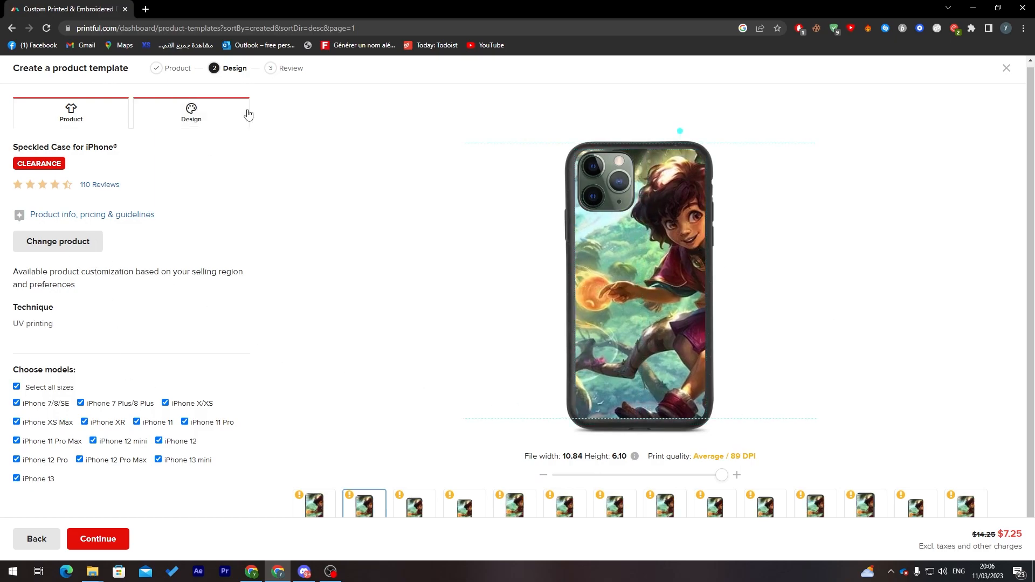
pyautogui.click(191, 112)
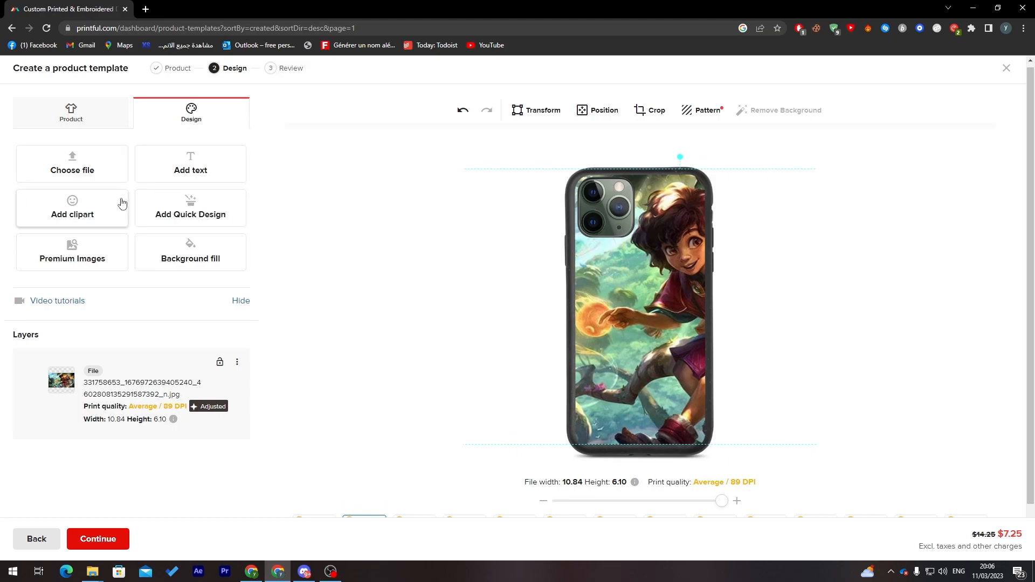
# Add a 'LOLY' text layer, move it to the bottom of the case, and shrink it.
pyautogui.click(190, 163)
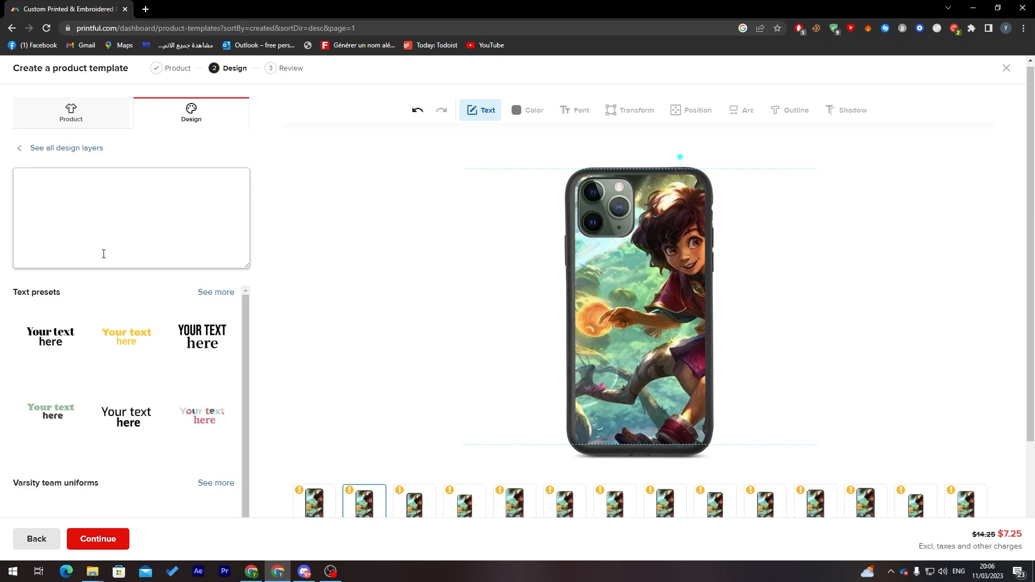
pyautogui.write('LOLY')
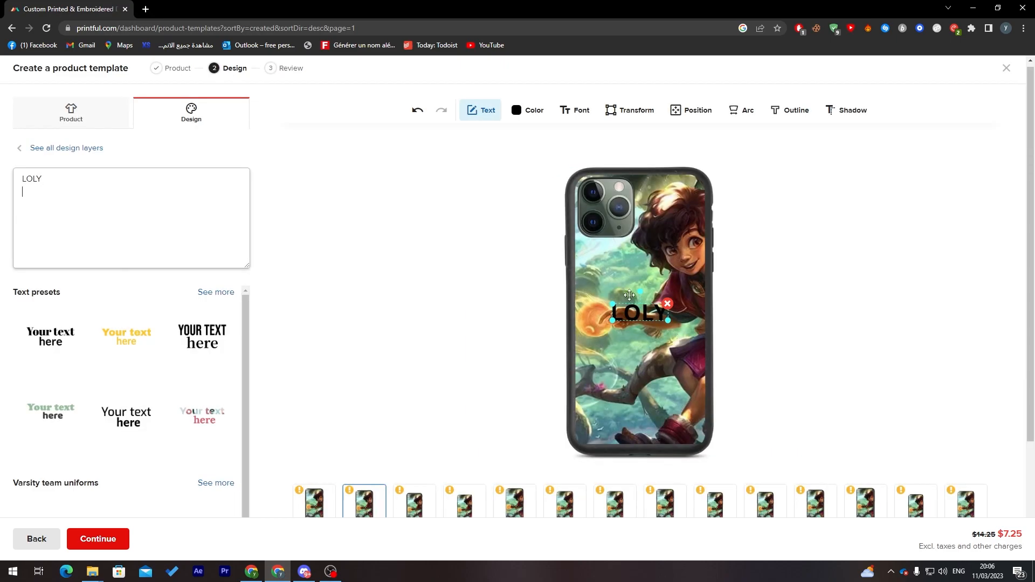
pyautogui.moveTo(639, 313); pyautogui.dragTo(638, 423)
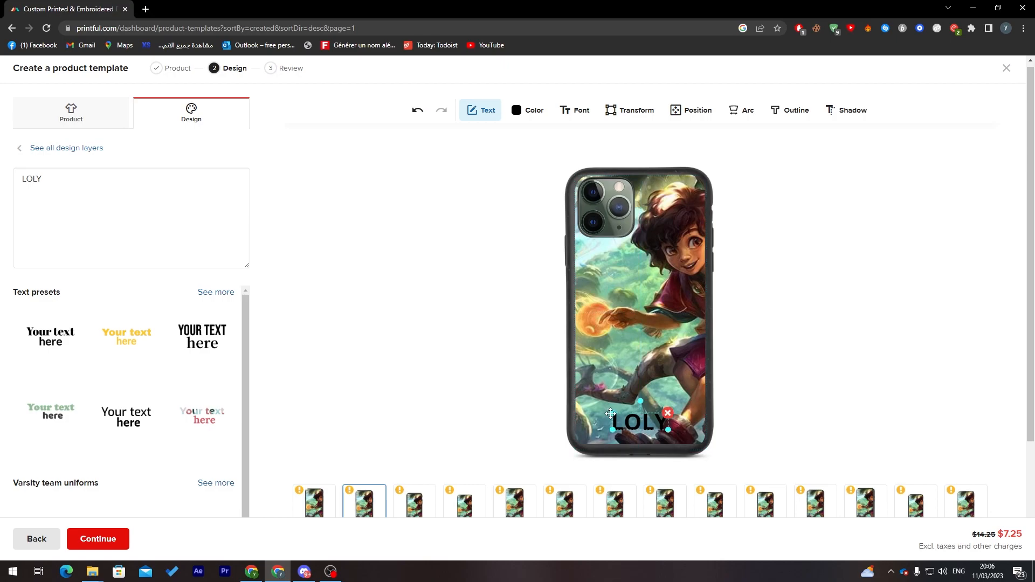
pyautogui.moveTo(638, 422); pyautogui.dragTo(634, 422)
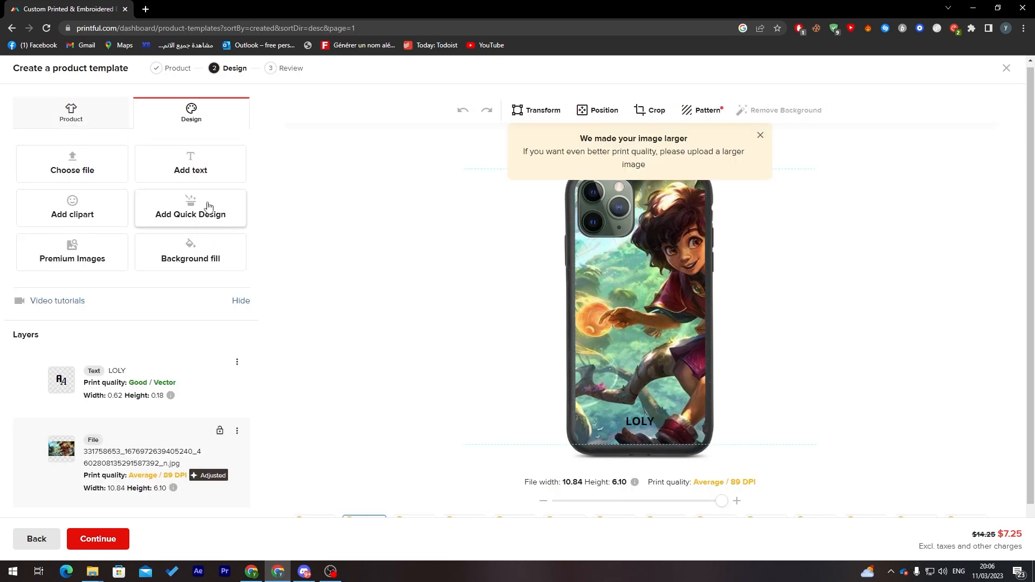
# Search quick designs for 'APPLE' and add the curved 'You're an apple of my eye' design.
pyautogui.click(191, 207)
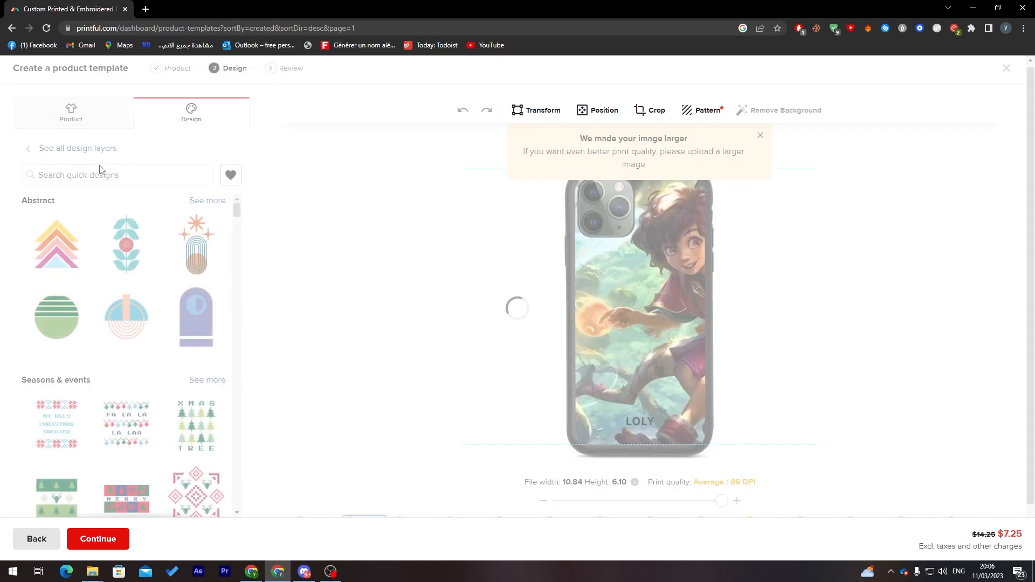
pyautogui.write('QPPL')
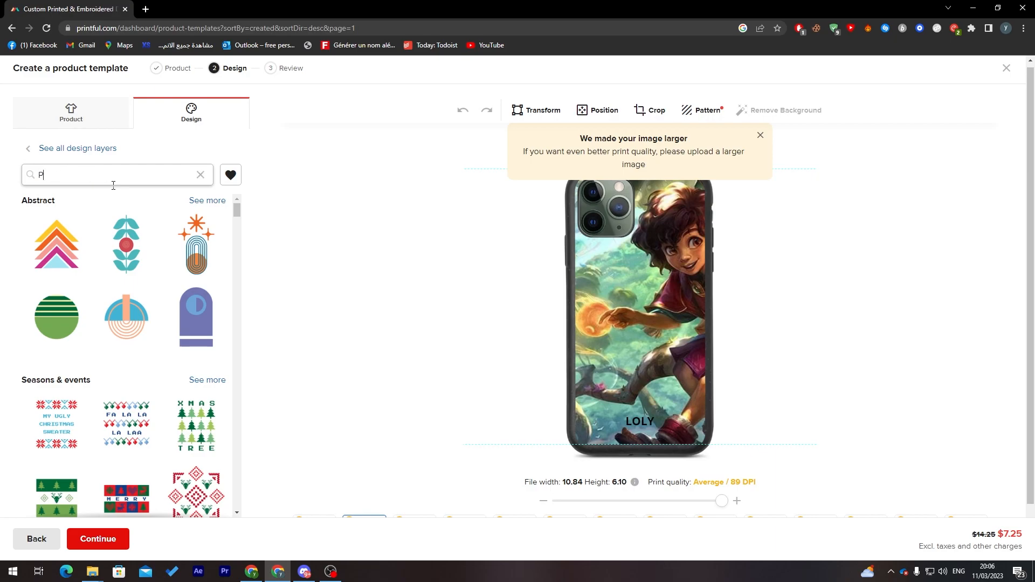
pyautogui.write('A')
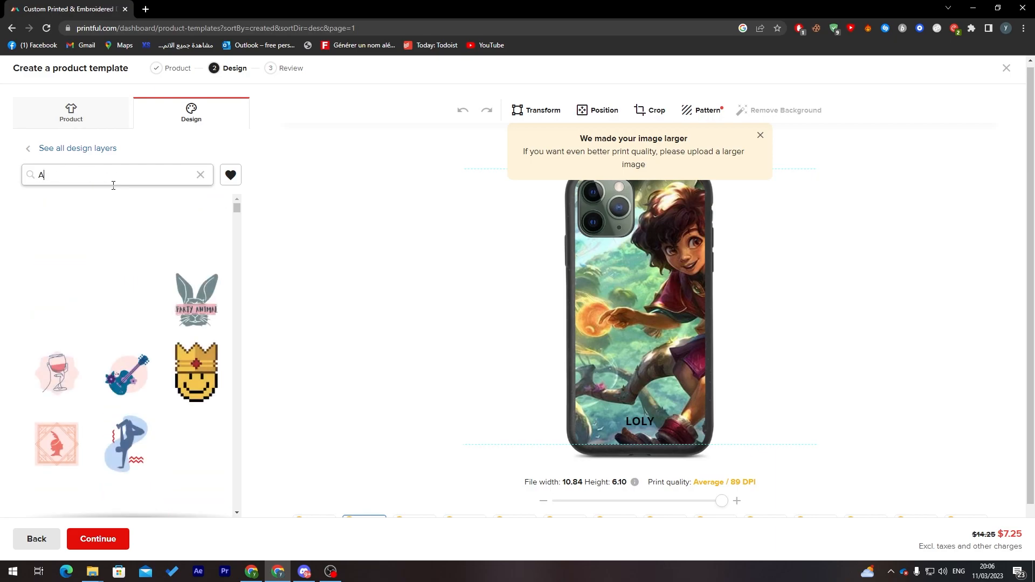
pyautogui.write('PPLE')
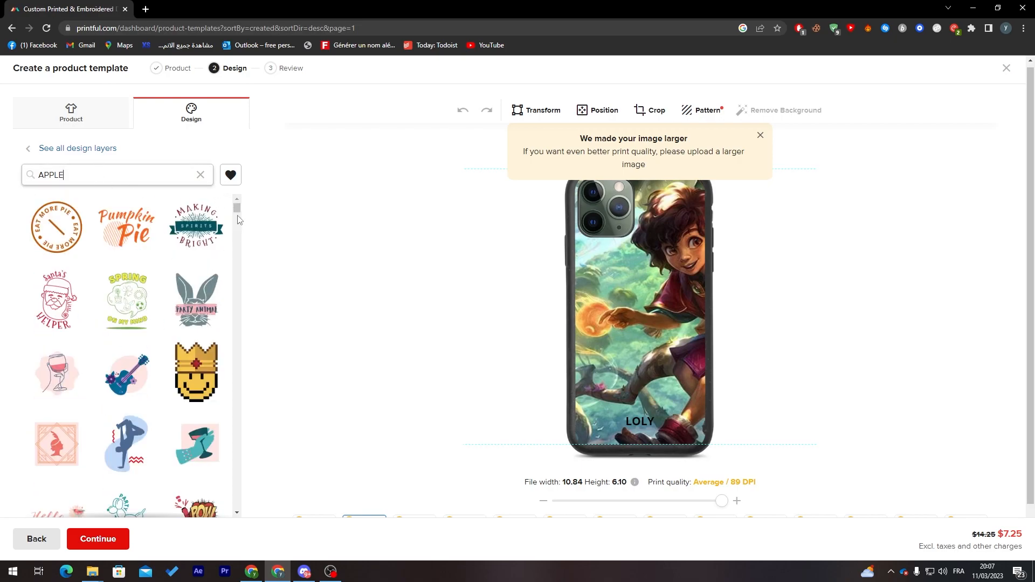
pyautogui.scroll(-3)
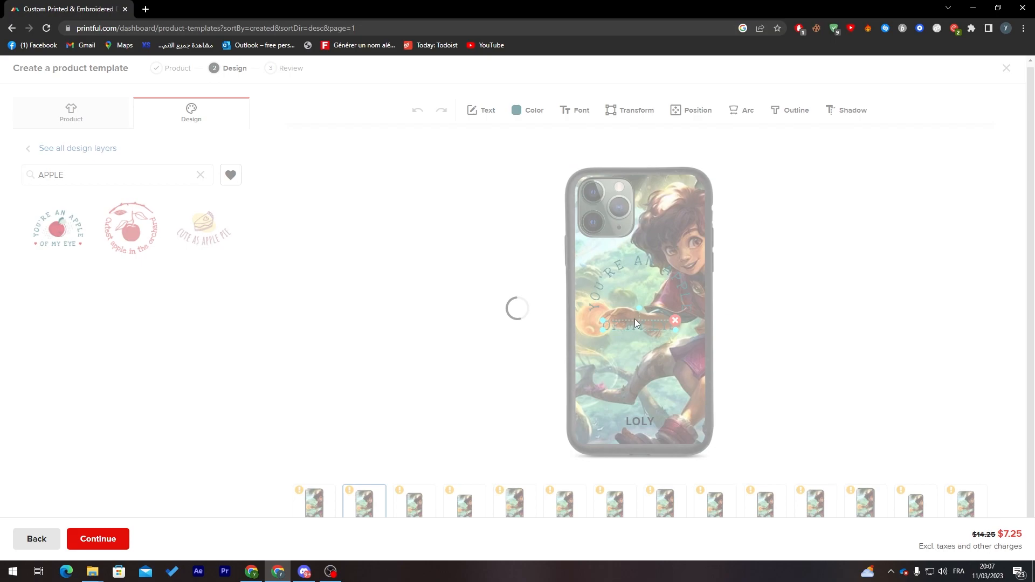
pyautogui.moveTo(662, 309)
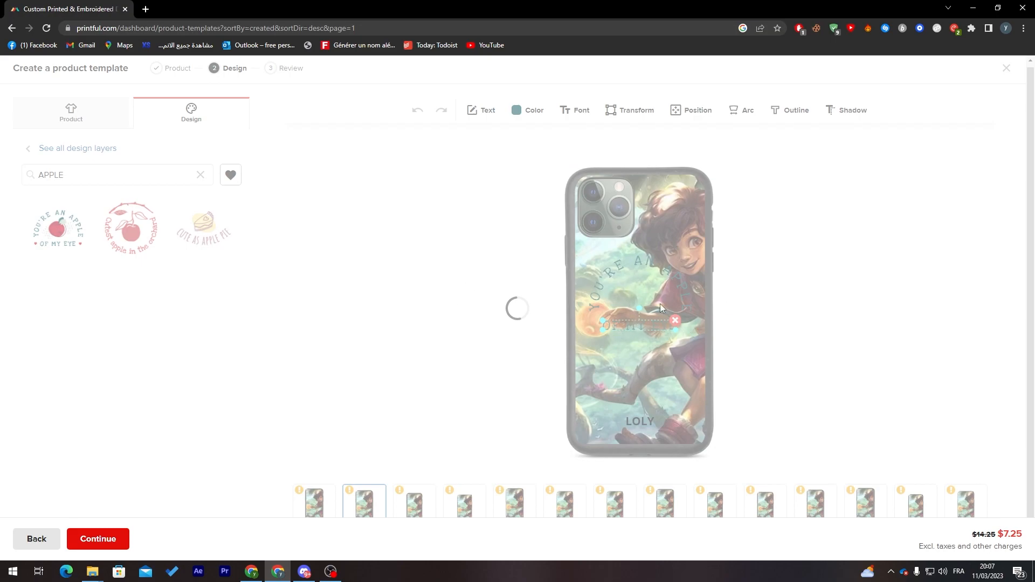
pyautogui.moveTo(620, 255)
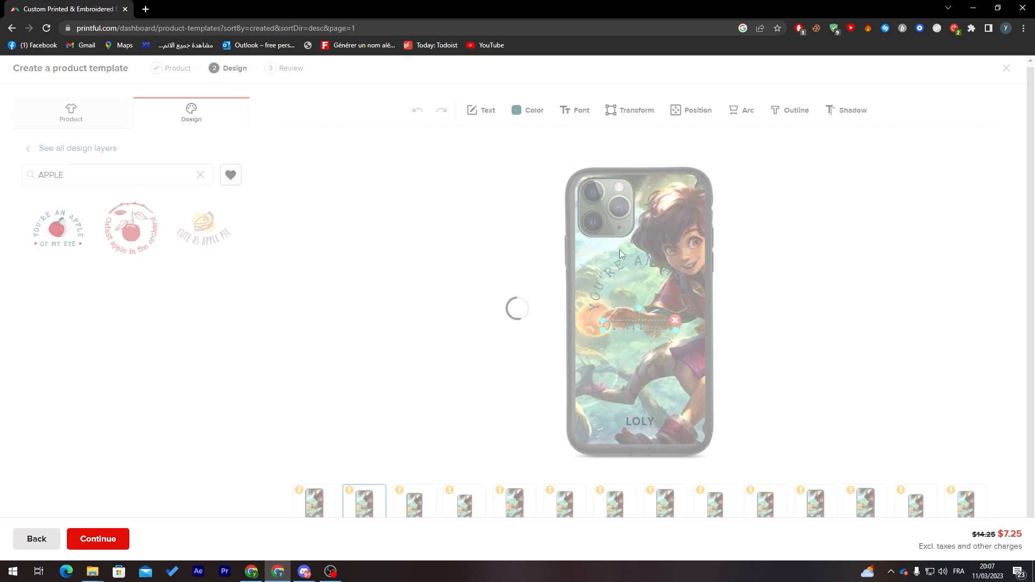
pyautogui.moveTo(645, 268)
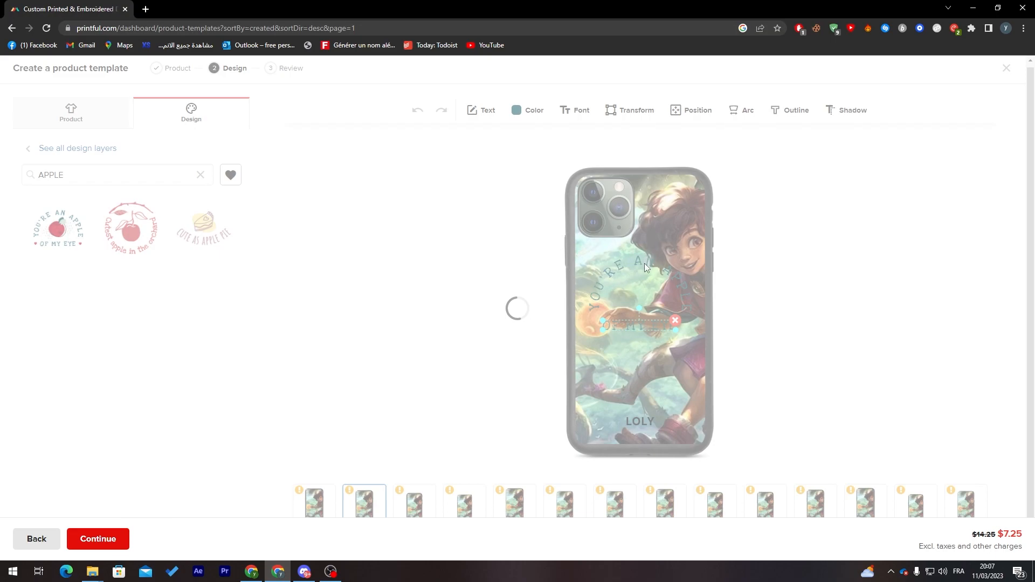
pyautogui.moveTo(582, 366)
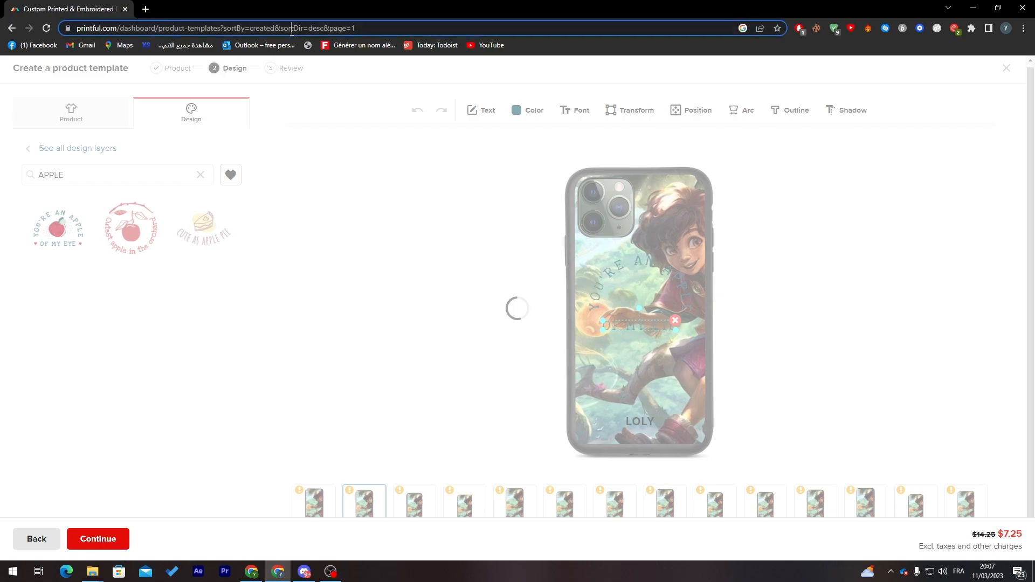
# Wait on the unresponsive page, reopen its address in a new tab, and close the frozen tab.
pyautogui.click(212, 28)
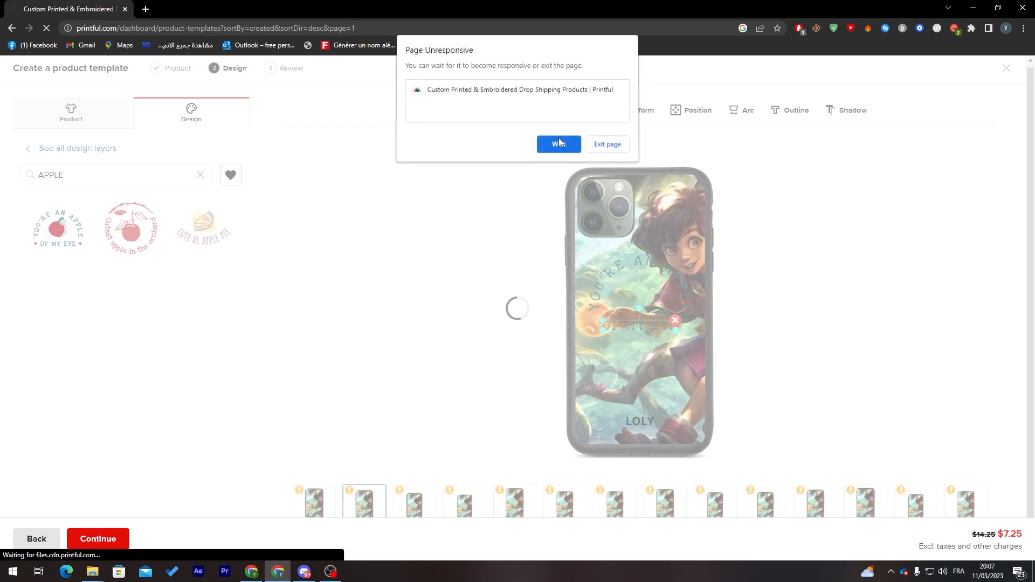
pyautogui.click(558, 144)
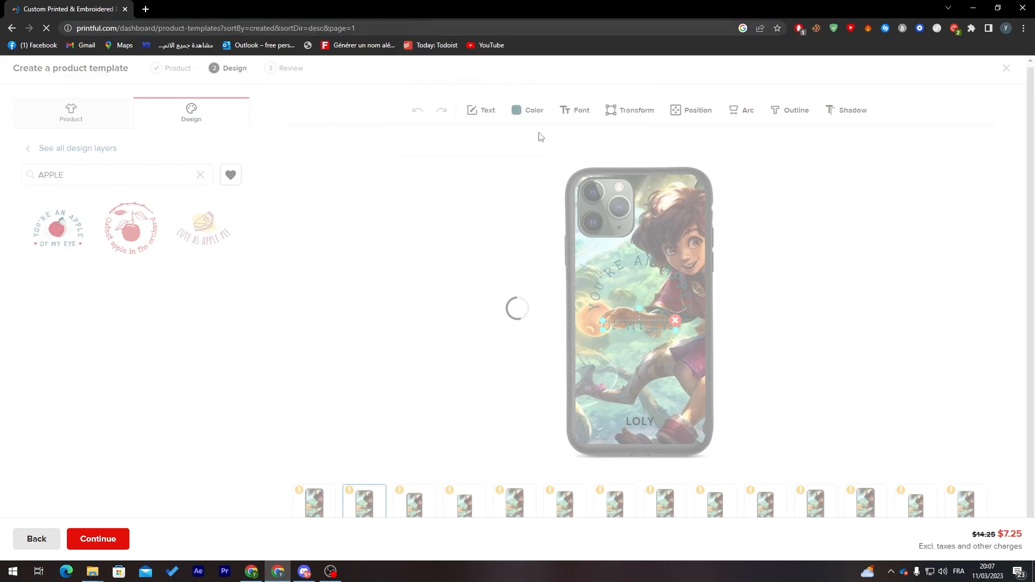
pyautogui.click(211, 28)
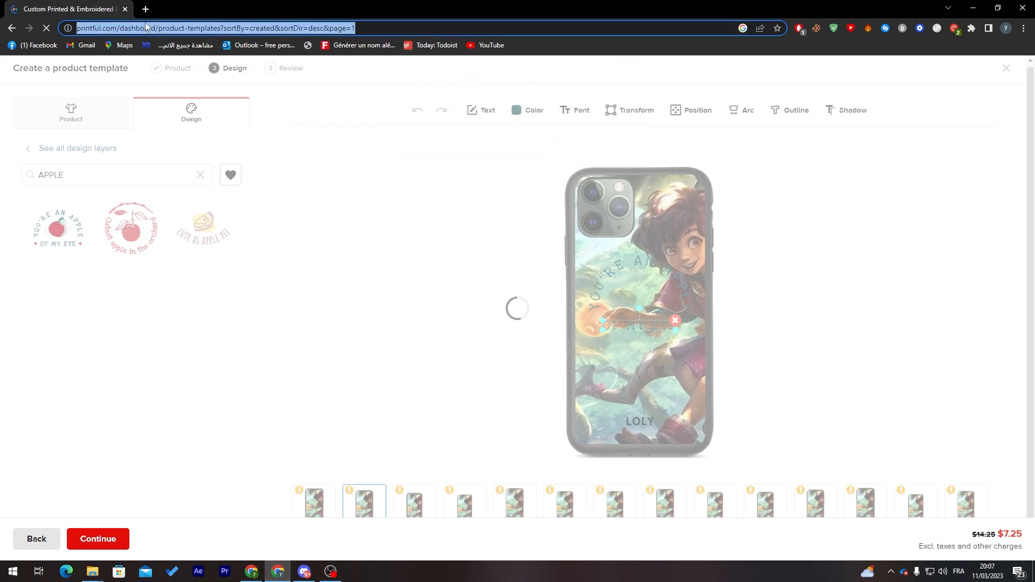
pyautogui.click(274, 9)
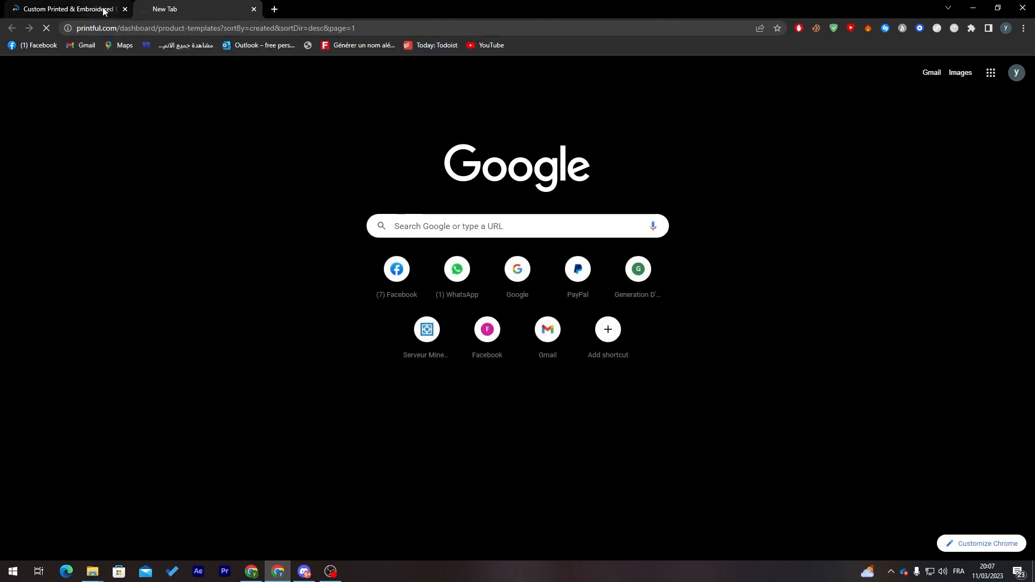
pyautogui.click(192, 8)
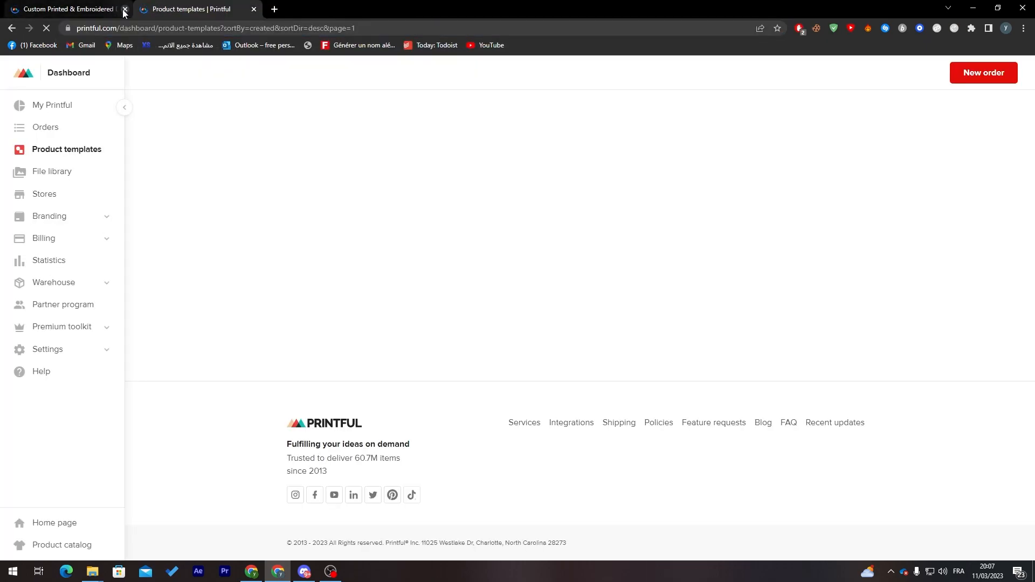
pyautogui.click(63, 8)
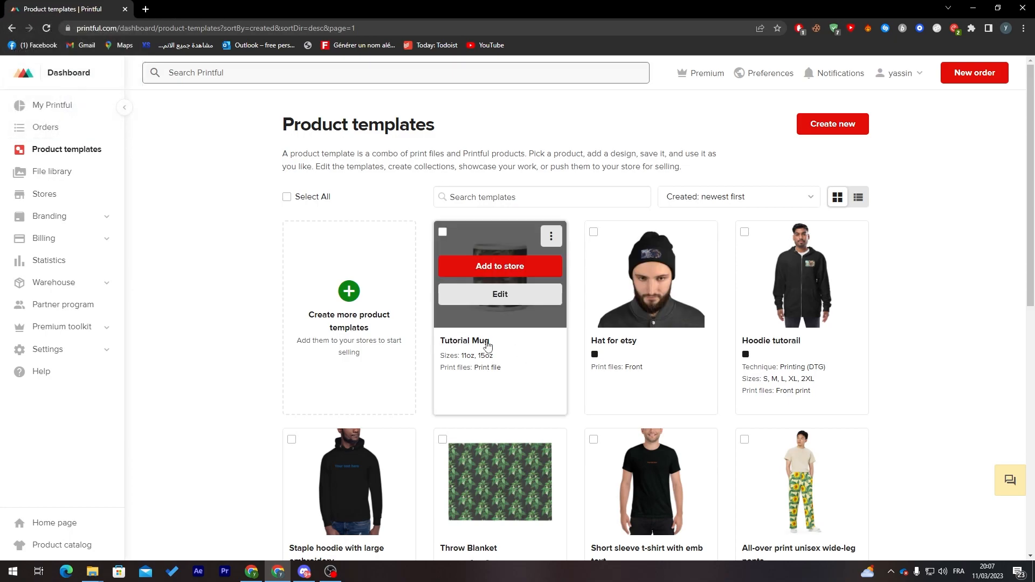
pyautogui.moveTo(376, 306)
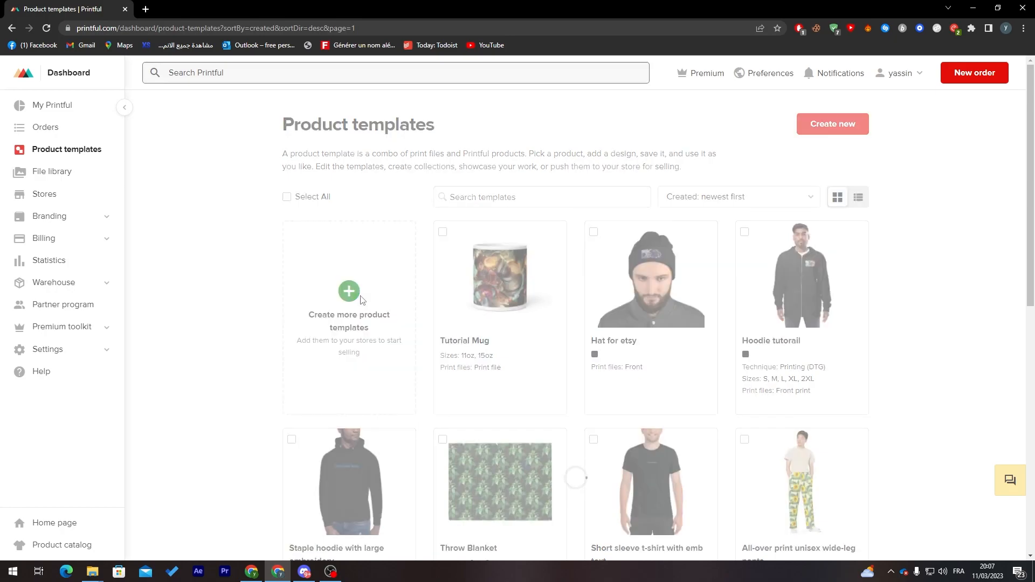
# Begin a new template from the 'Create more product templates' card to show product categories.
pyautogui.click(832, 124)
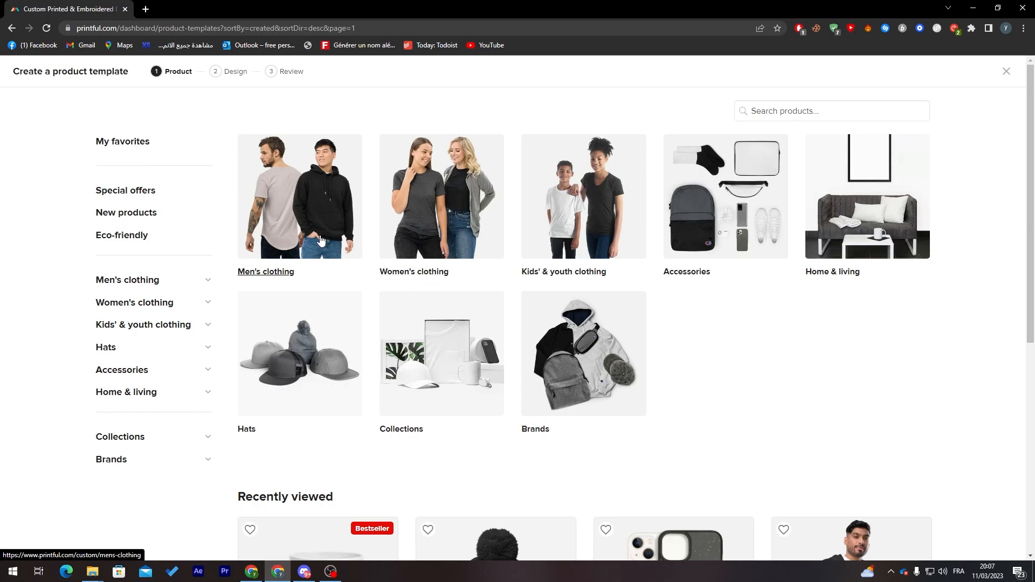
pyautogui.moveTo(567, 229)
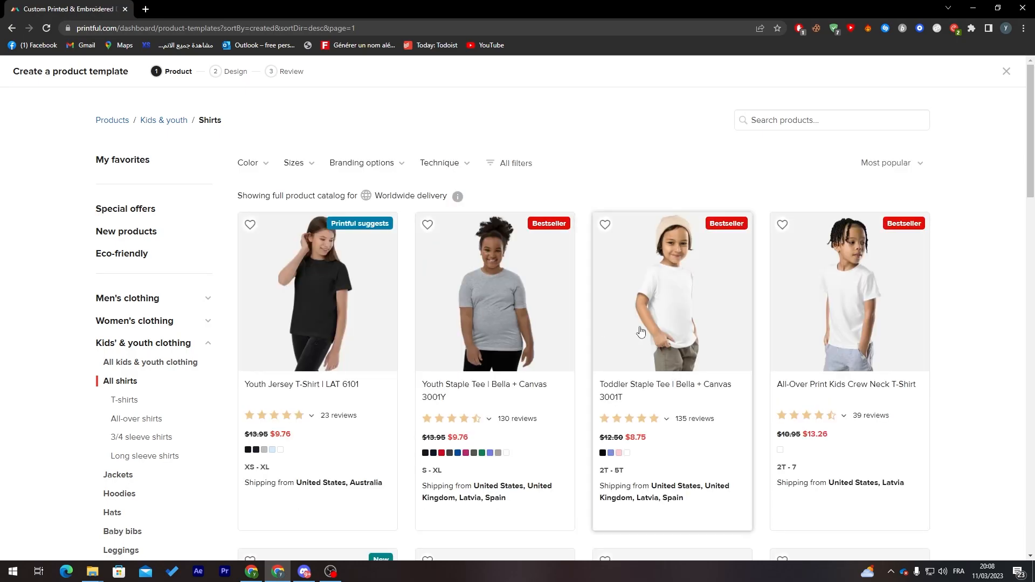
# Scroll All shirts and pick the Organic Cotton Kids T-Shirt (Stanley/Stella STTK909).
pyautogui.scroll(-3)
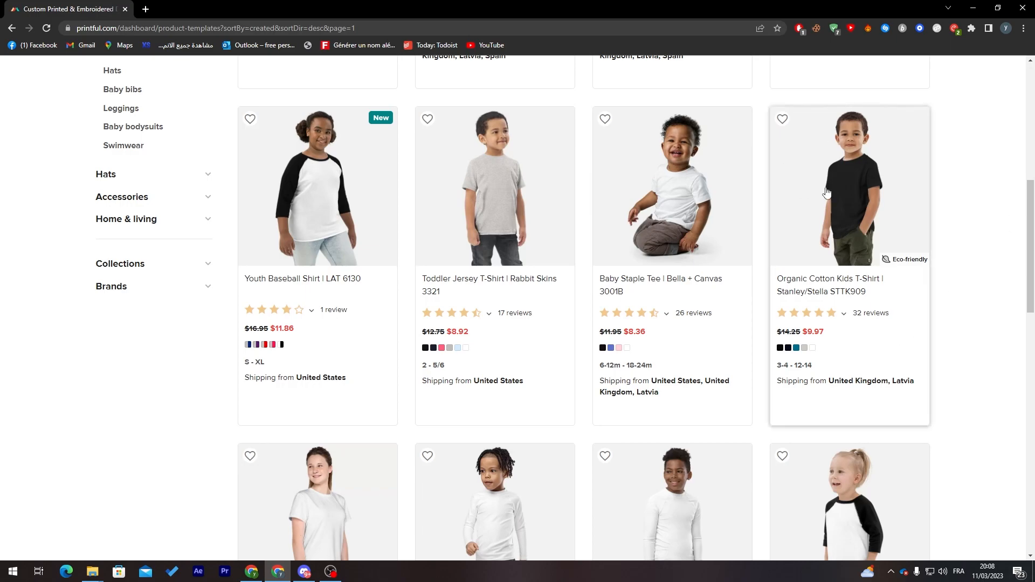
pyautogui.click(826, 193)
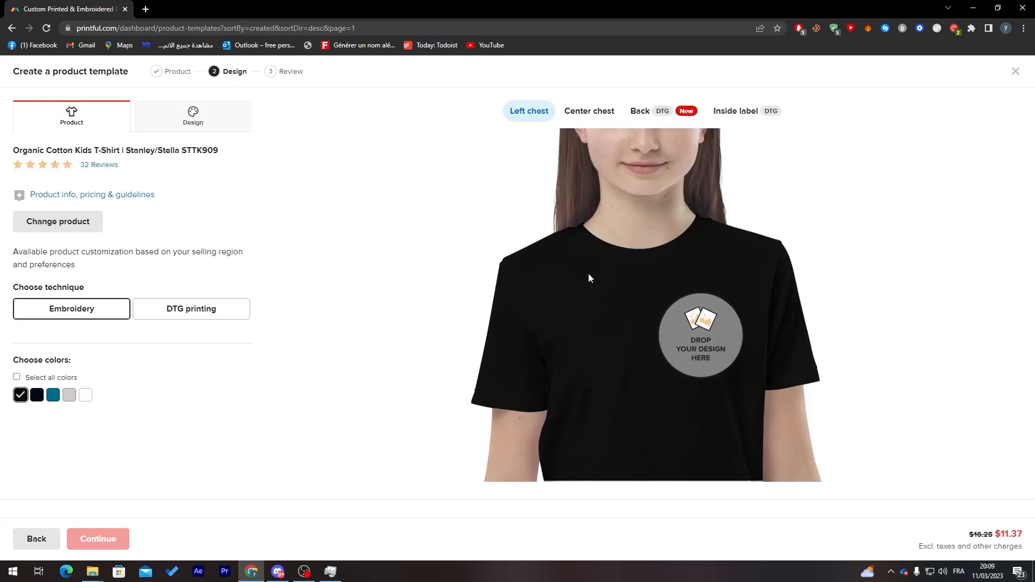
pyautogui.moveTo(640, 343)
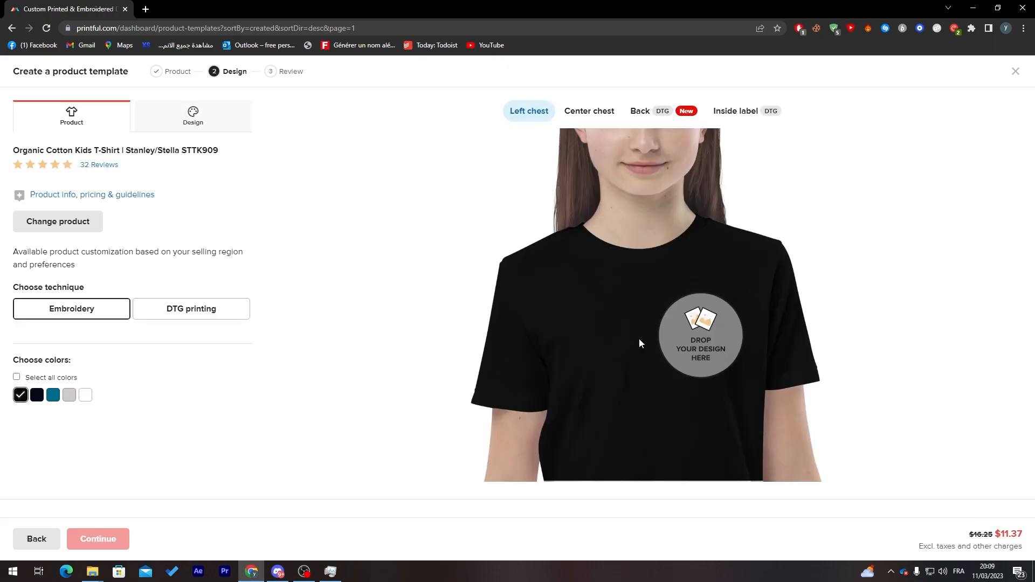
# Add the fantasy art from the file library to the left chest as embroidery.
pyautogui.click(700, 334)
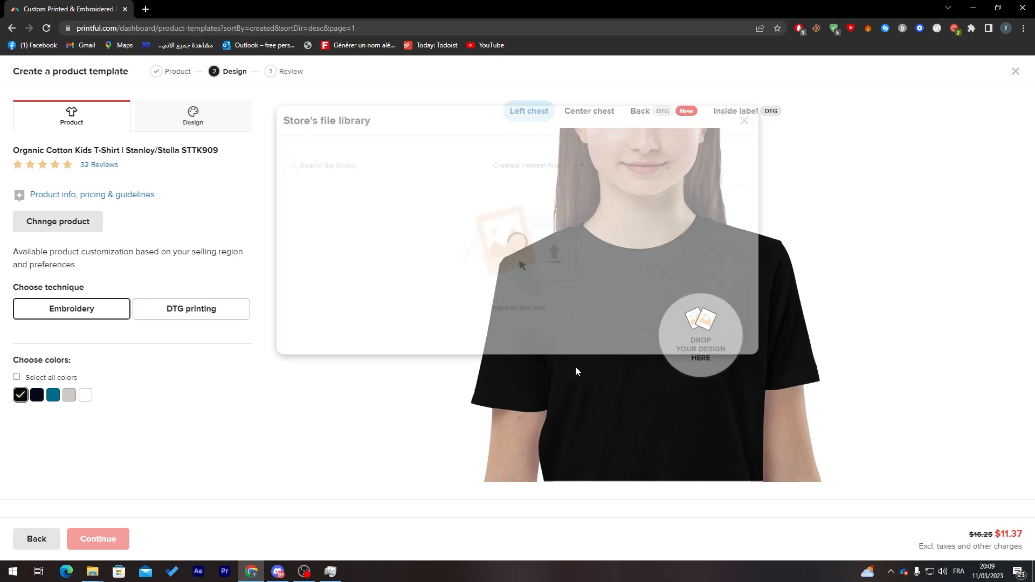
pyautogui.click(743, 121)
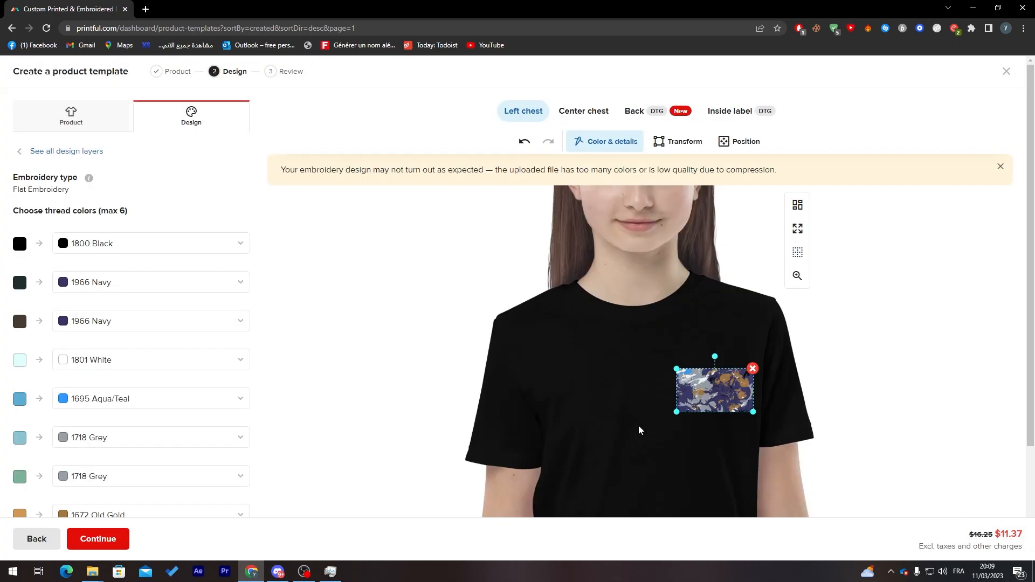
pyautogui.click(70, 118)
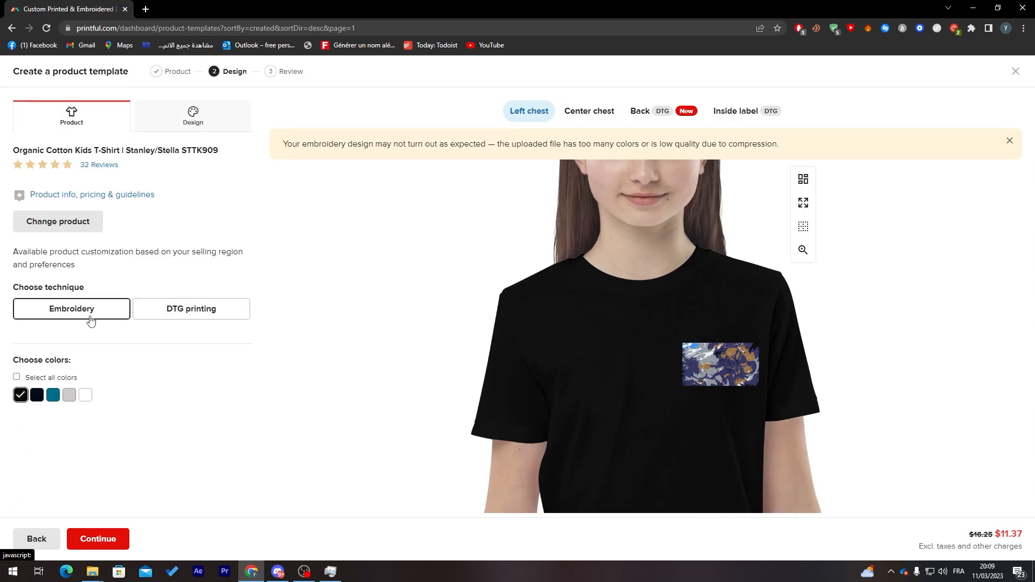
# Switch to DTG printing and place the fantasy art slightly lower on the front.
pyautogui.click(190, 309)
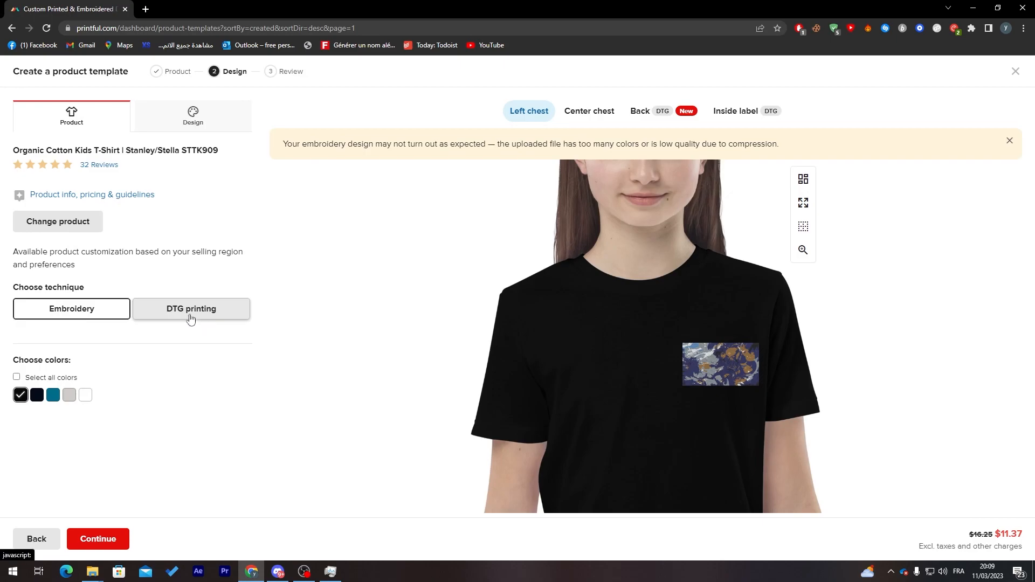
pyautogui.click(191, 308)
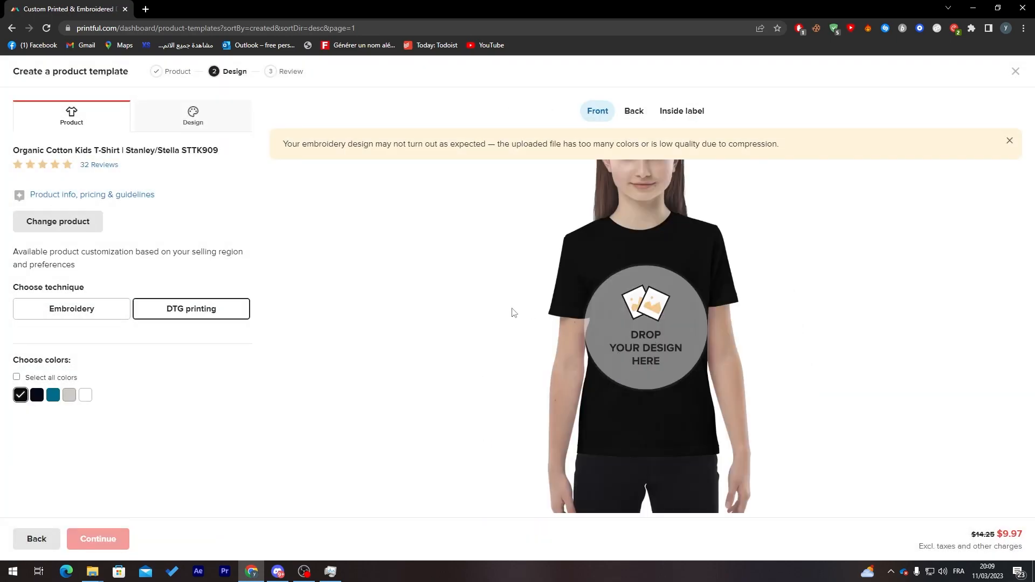
pyautogui.click(192, 116)
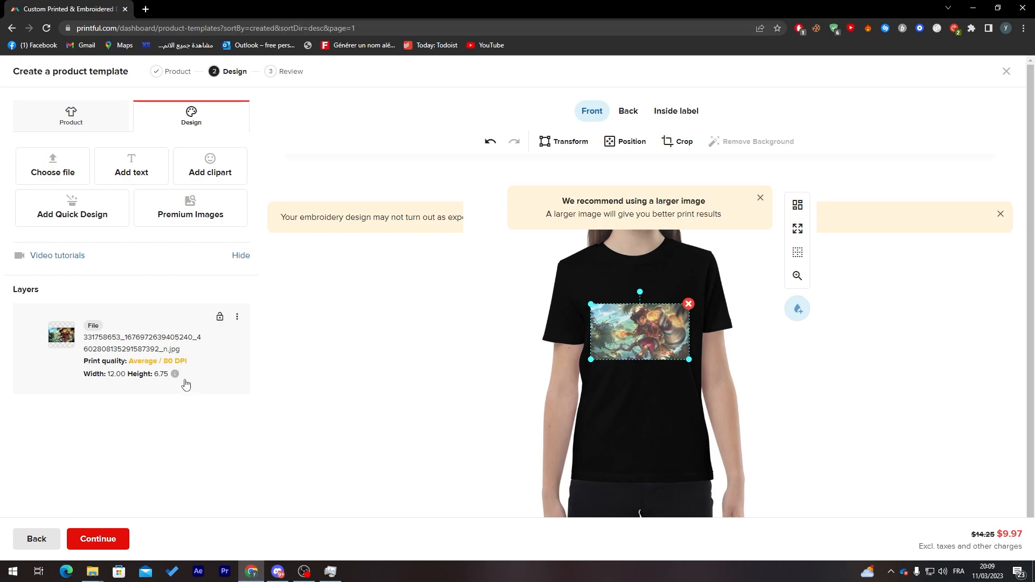
pyautogui.moveTo(182, 379)
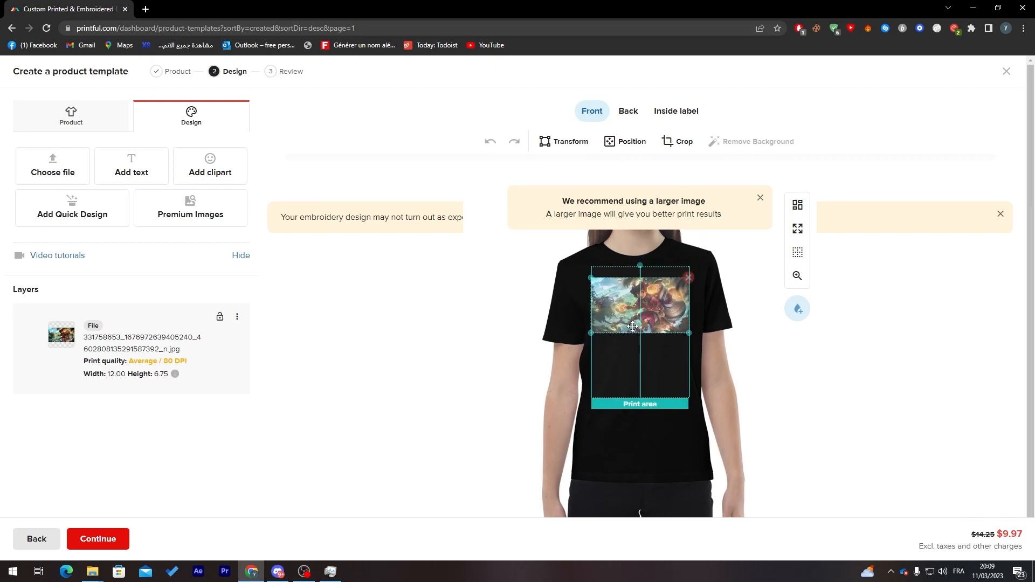
pyautogui.moveTo(632, 327); pyautogui.dragTo(630, 314)
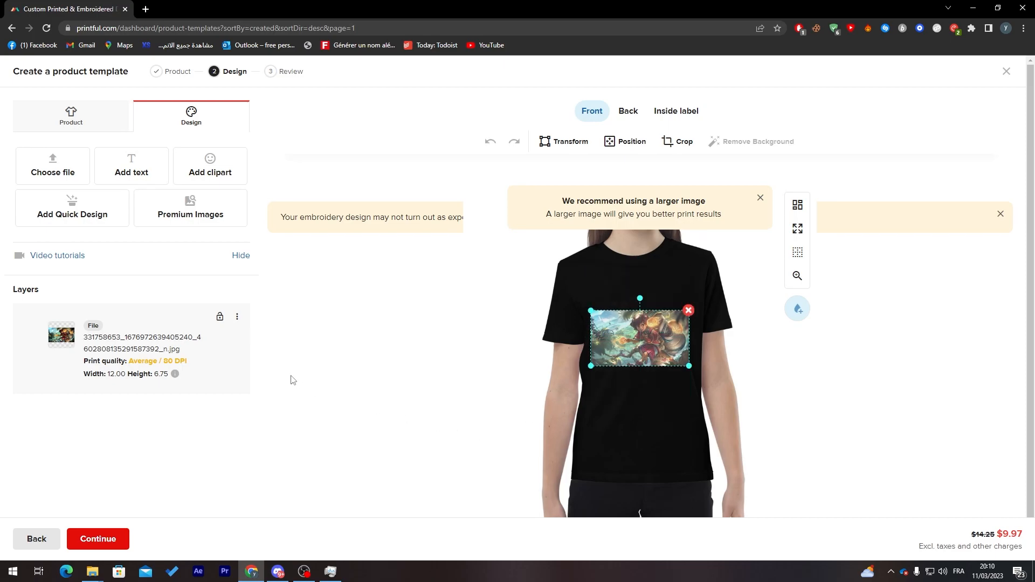
pyautogui.click(71, 116)
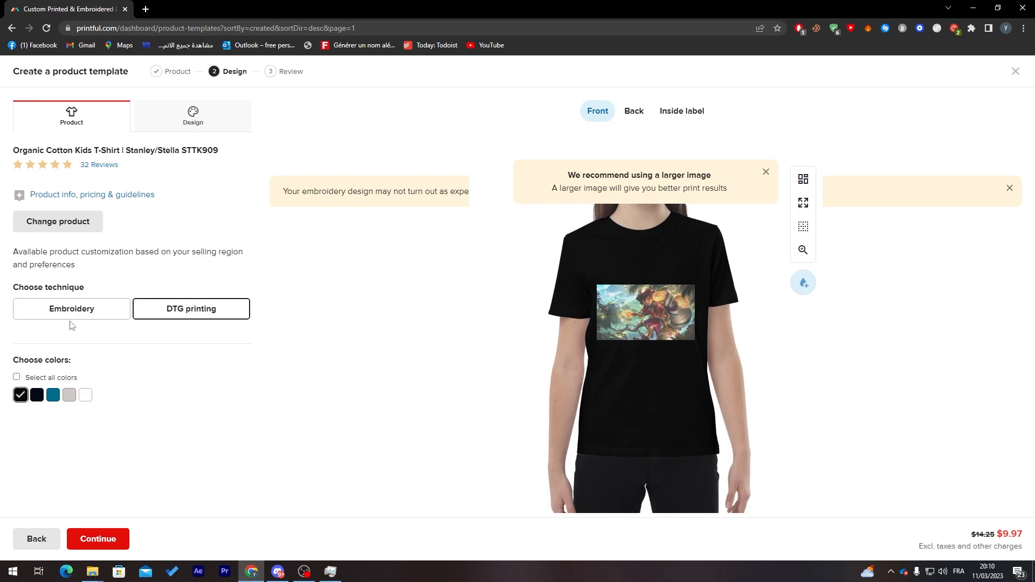
pyautogui.moveTo(37, 395)
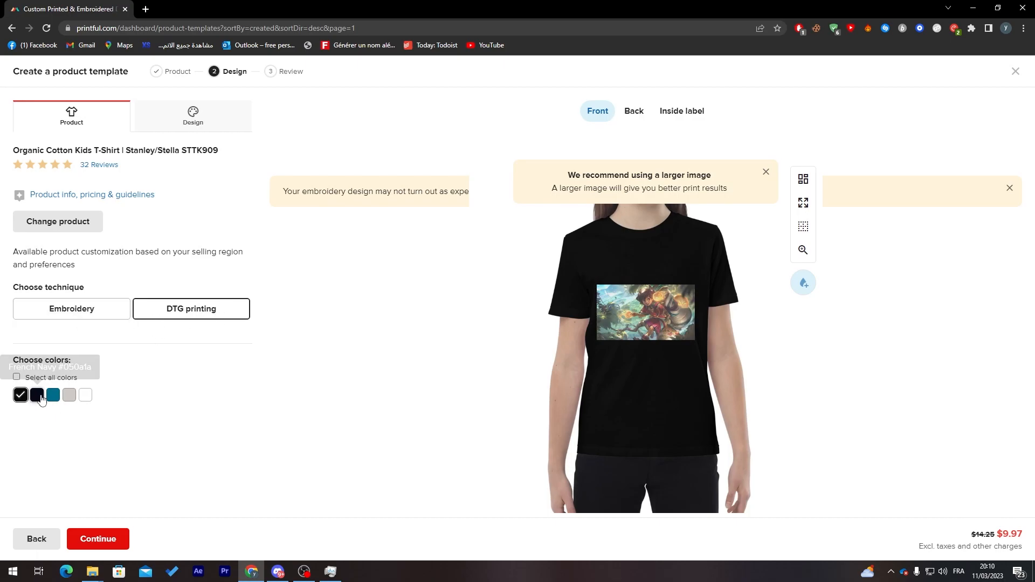
# Add white, Heather Grey and Ocean Depth shirt colours, removing navy.
pyautogui.click(37, 394)
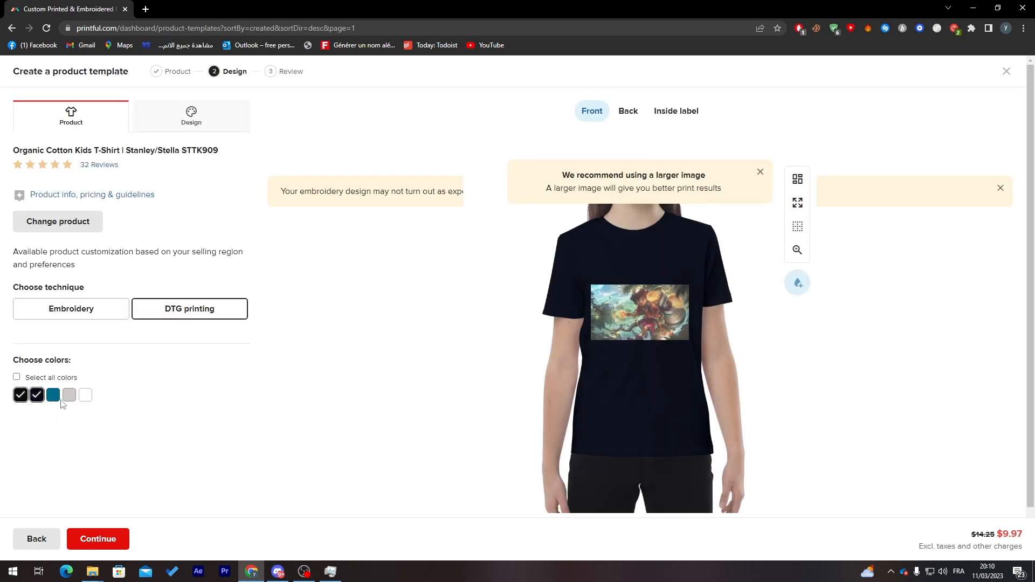
pyautogui.click(86, 394)
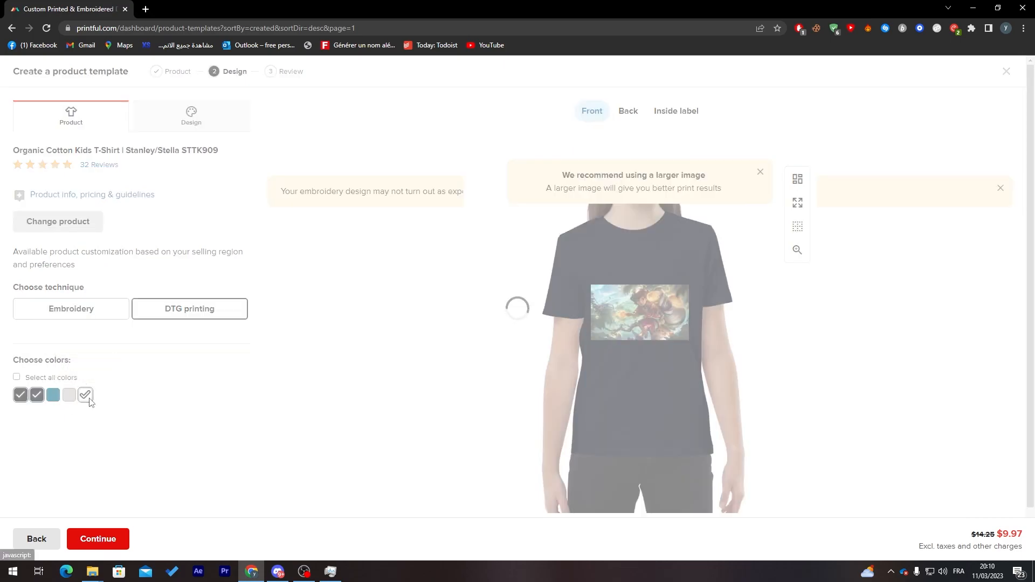
pyautogui.click(68, 394)
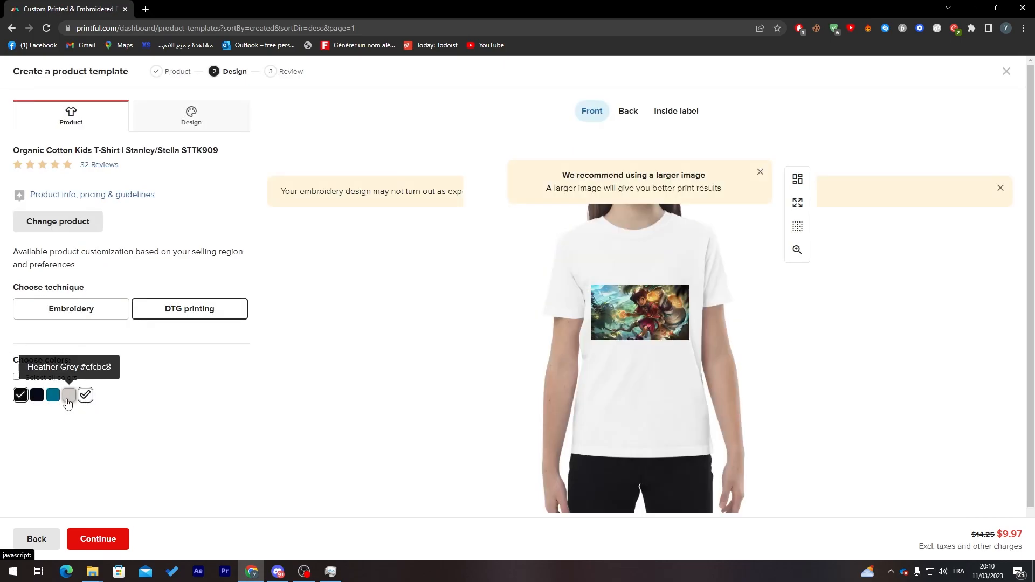
pyautogui.click(53, 394)
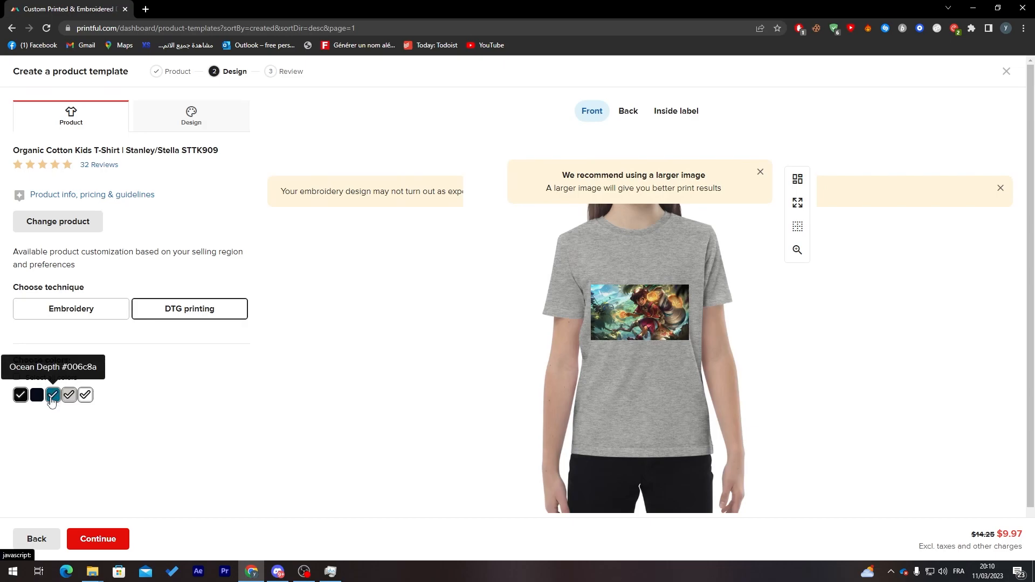
pyautogui.click(52, 394)
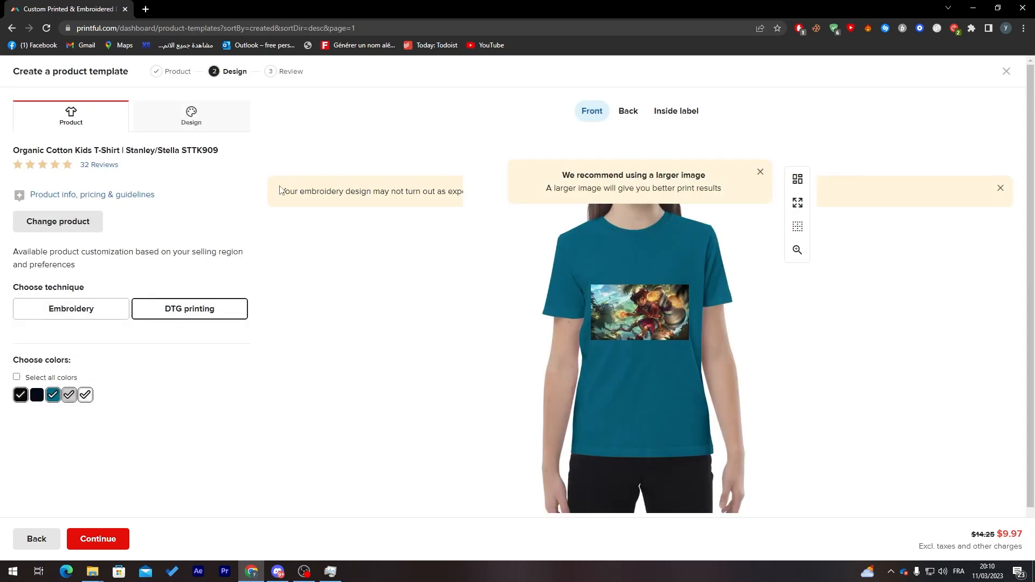
pyautogui.click(191, 115)
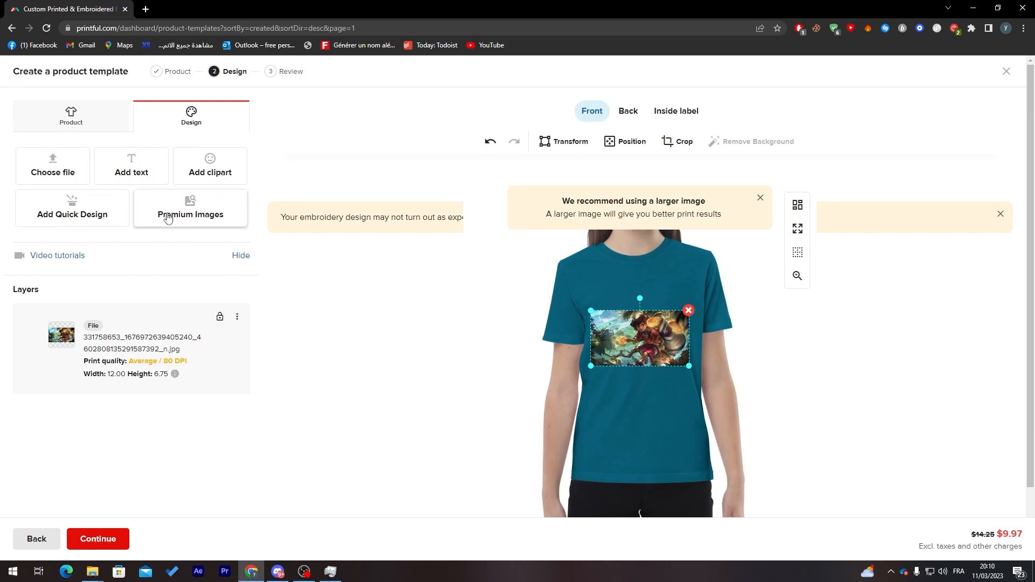
pyautogui.moveTo(245, 156)
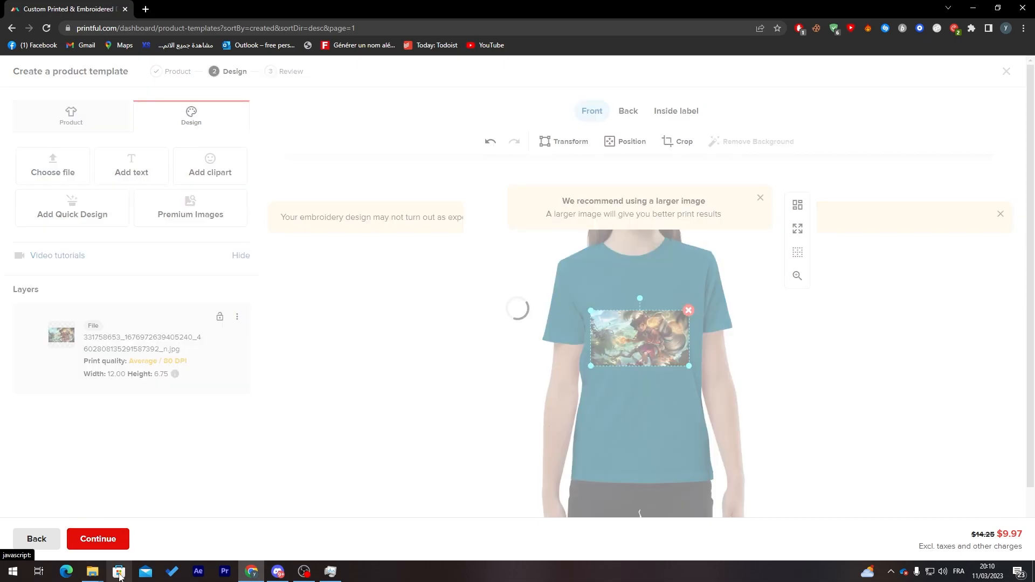
# Title the template 'T shirt Tutorial' and save it.
pyautogui.click(97, 538)
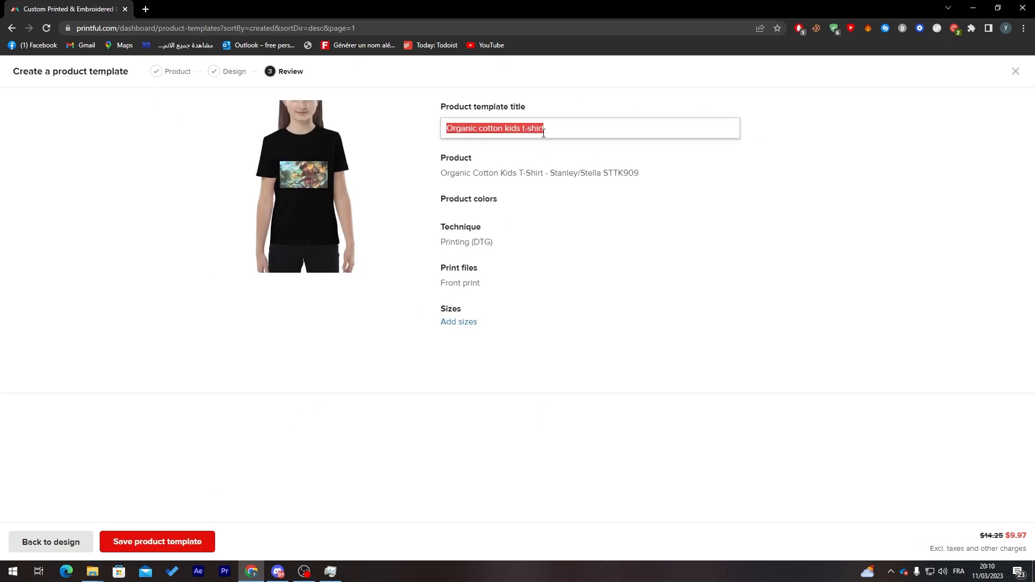
pyautogui.write('T shirt T')
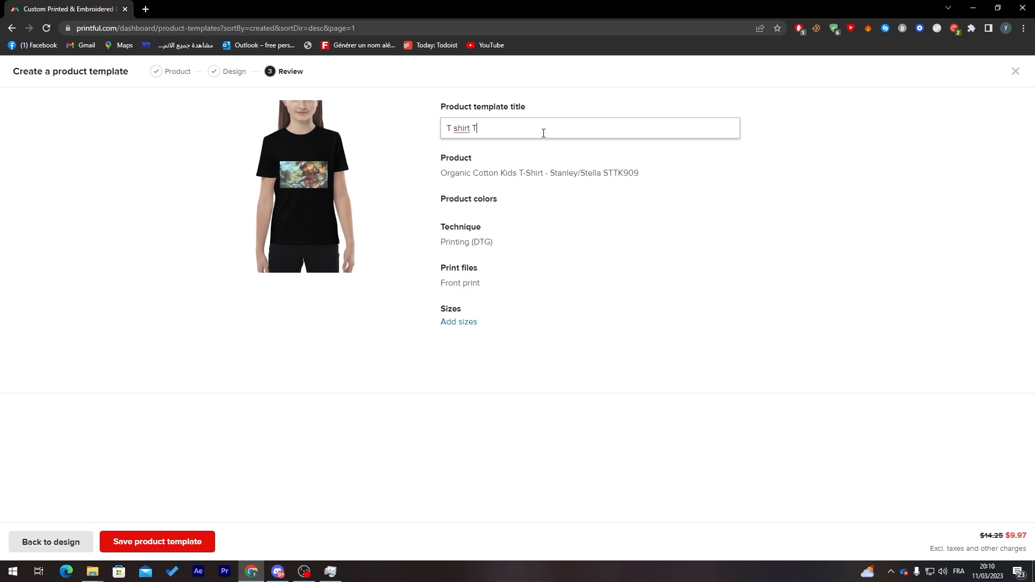
pyautogui.write('utorial')
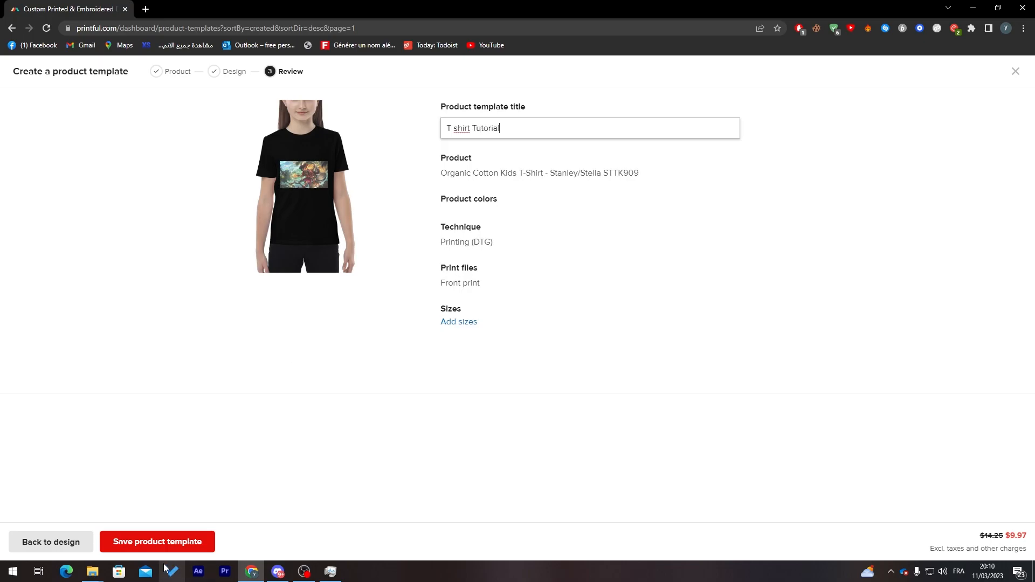
pyautogui.click(157, 542)
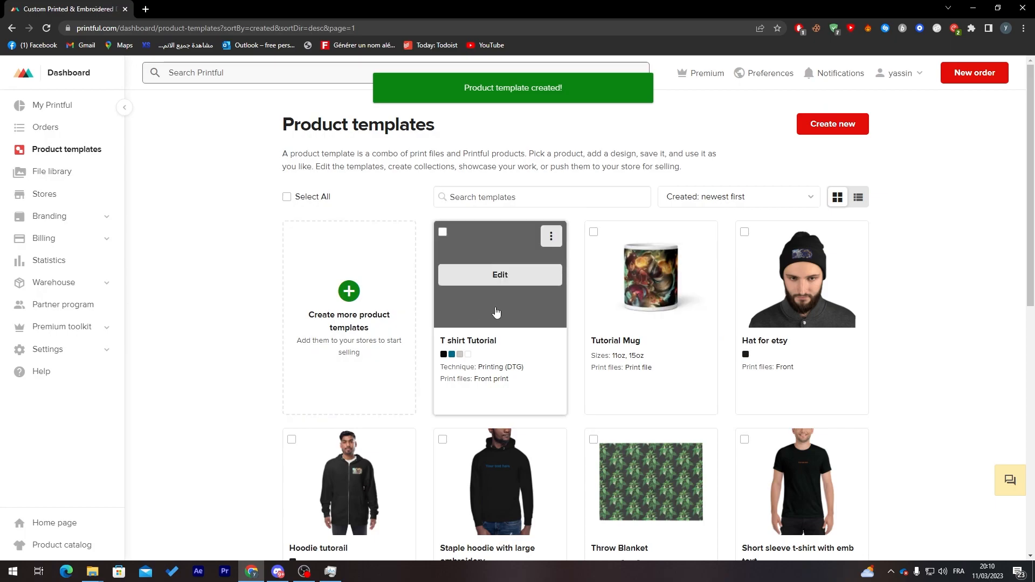
# Scroll the adidas brand catalog and select the adidas Duffle Bag.
pyautogui.scroll(-3)
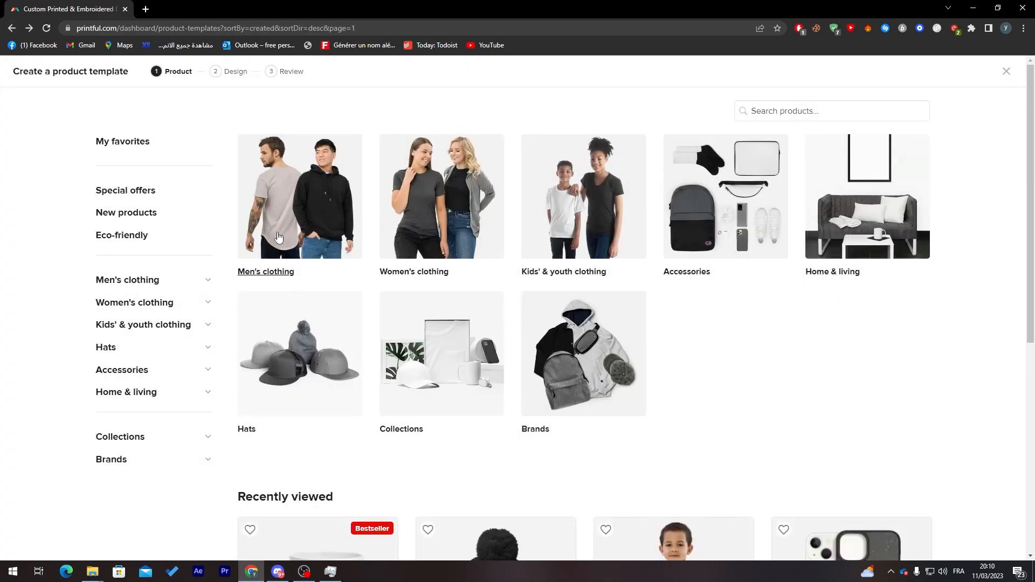
pyautogui.moveTo(836, 381)
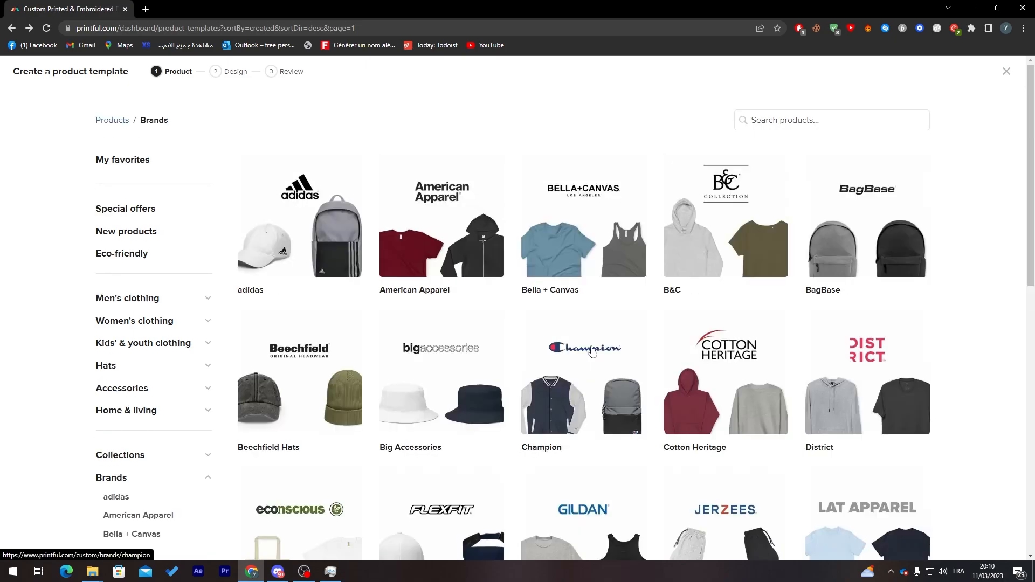
pyautogui.moveTo(309, 273)
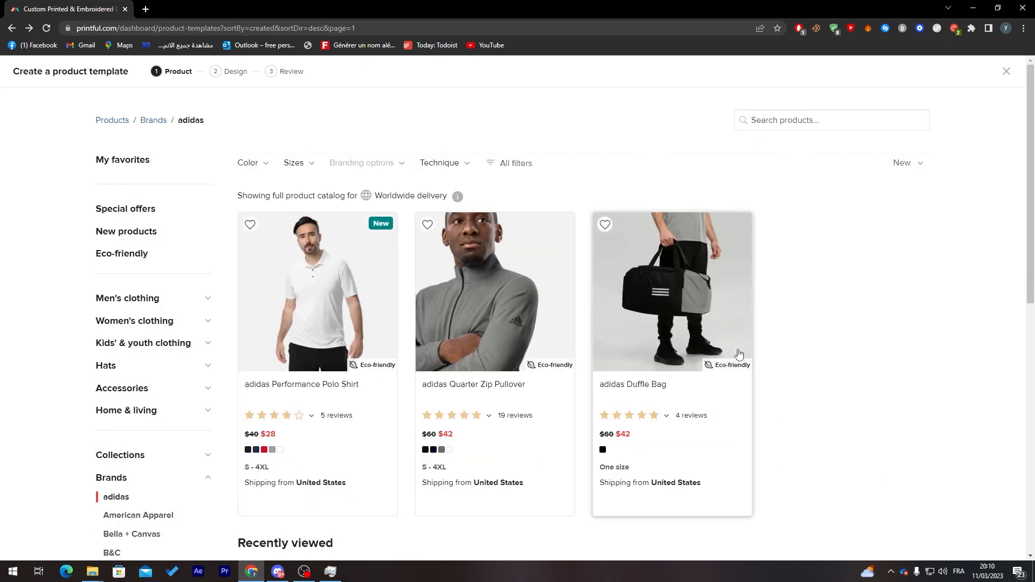
pyautogui.moveTo(537, 342)
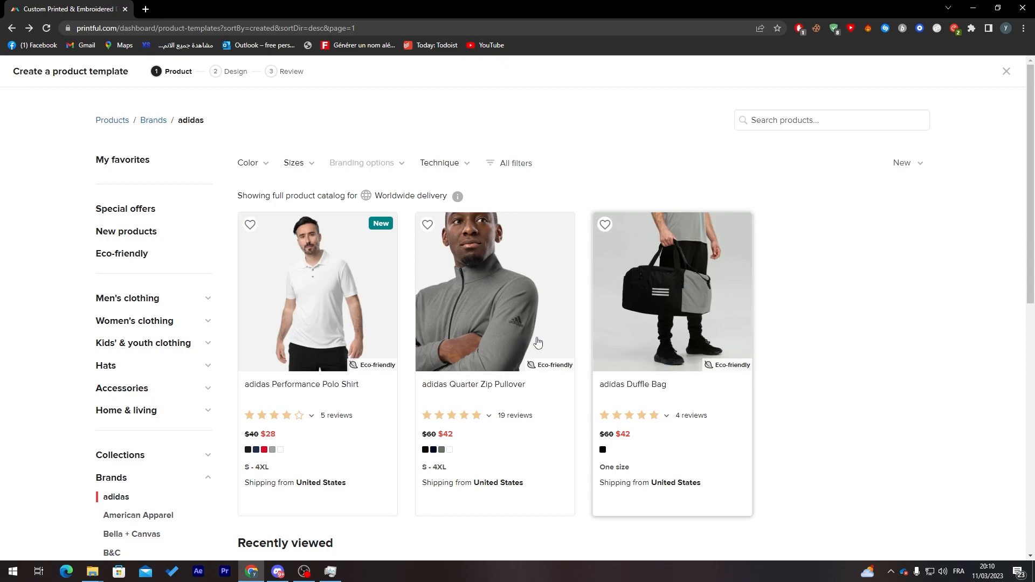
pyautogui.click(671, 292)
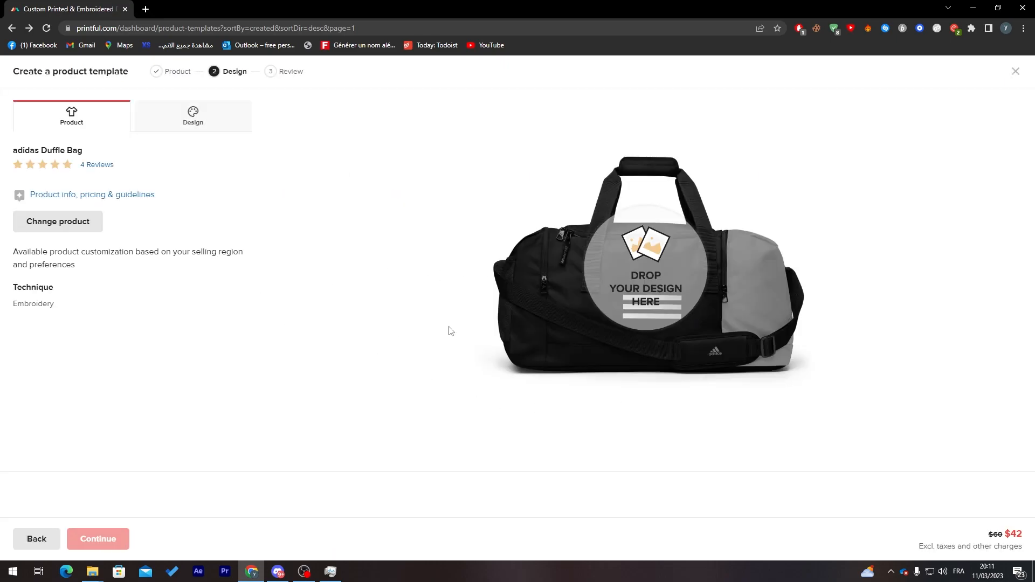
pyautogui.moveTo(438, 267)
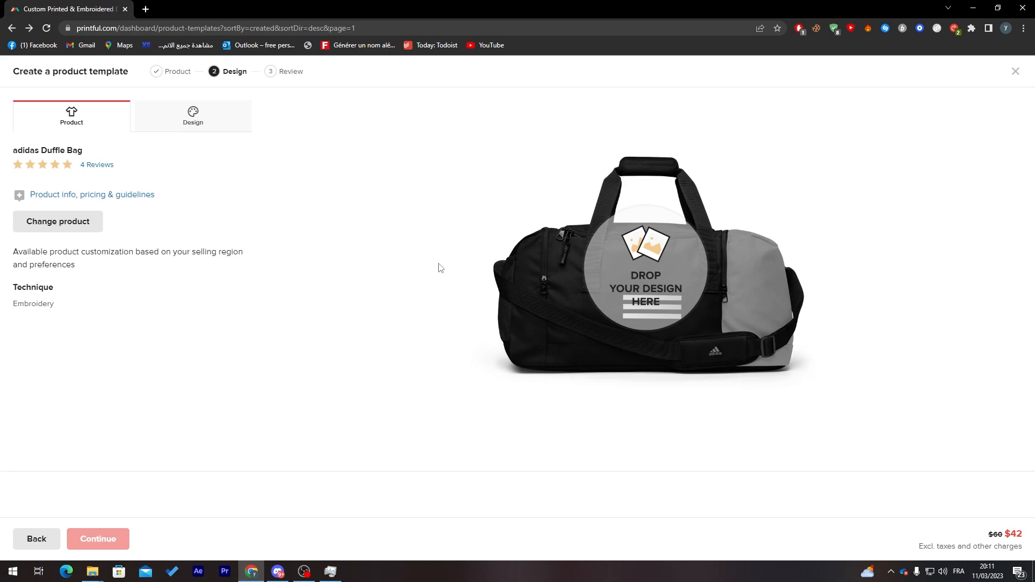
pyautogui.moveTo(658, 310)
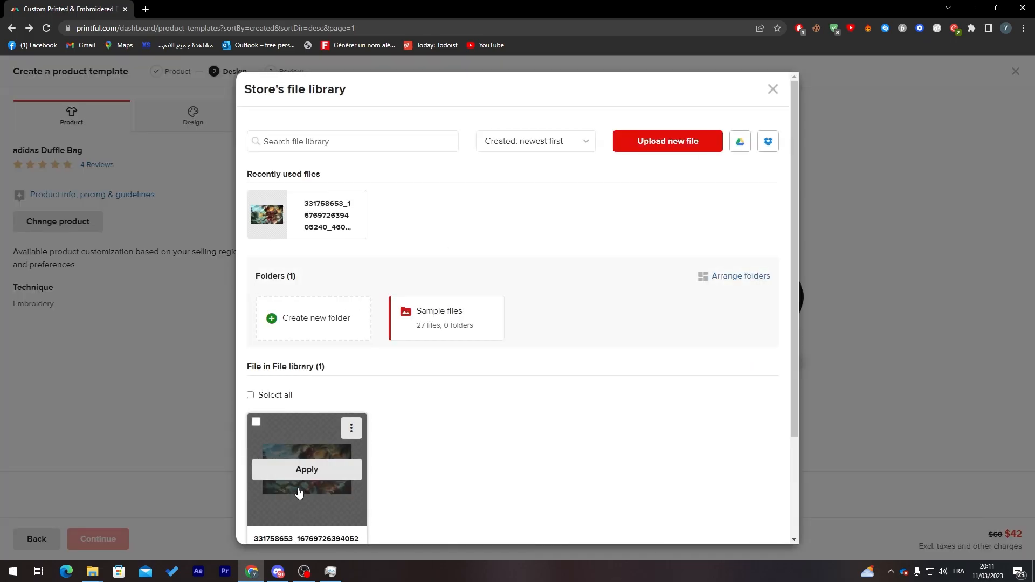
# Apply the existing fantasy art file as the bag's embroidery and continue to review.
pyautogui.click(306, 469)
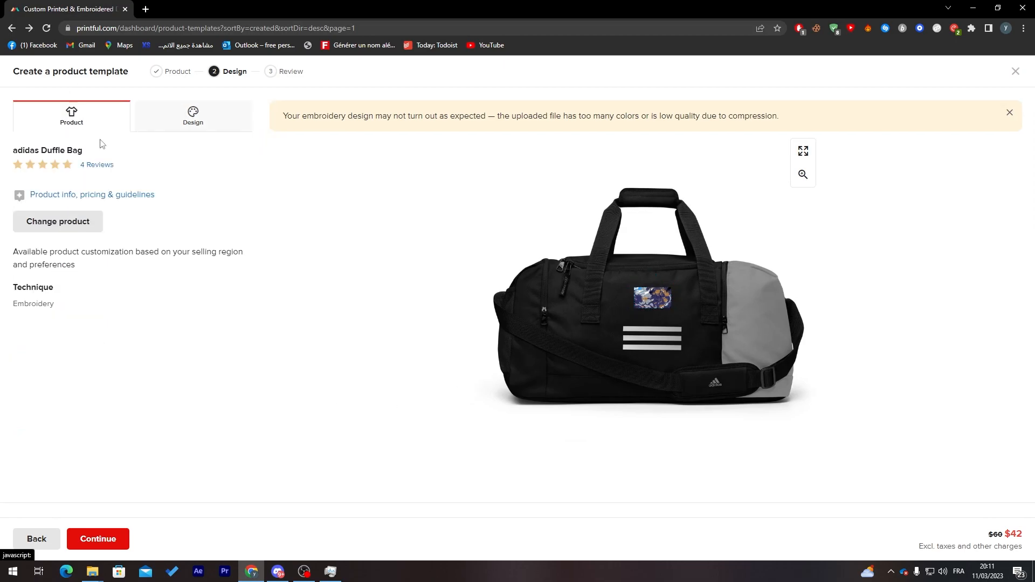
pyautogui.click(192, 116)
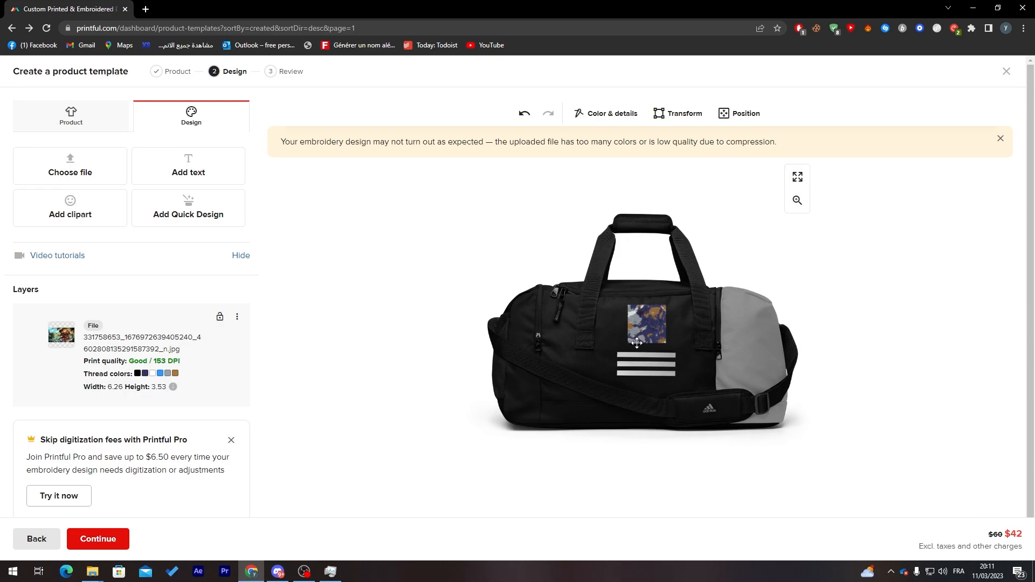
pyautogui.moveTo(97, 539)
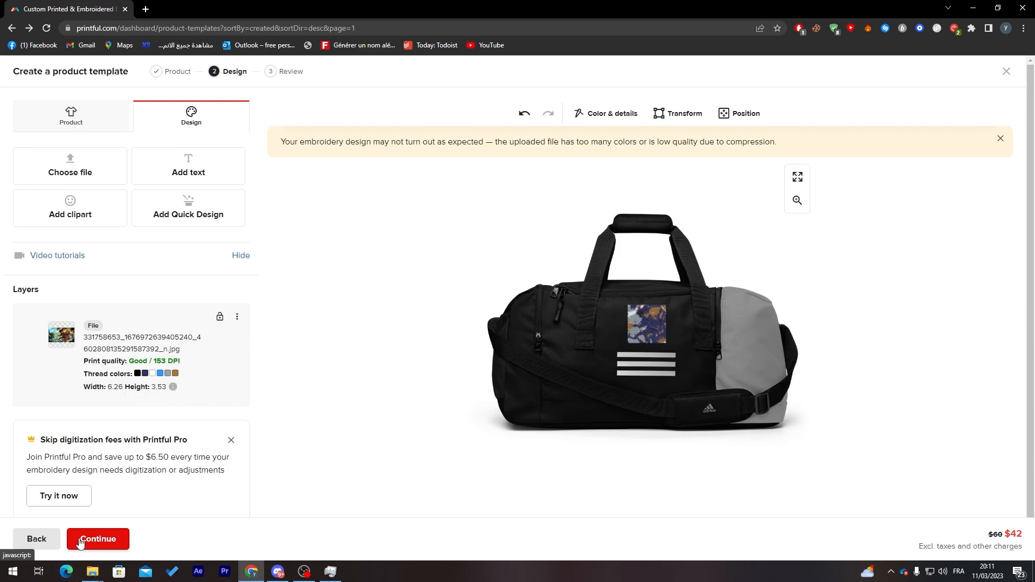
pyautogui.click(97, 539)
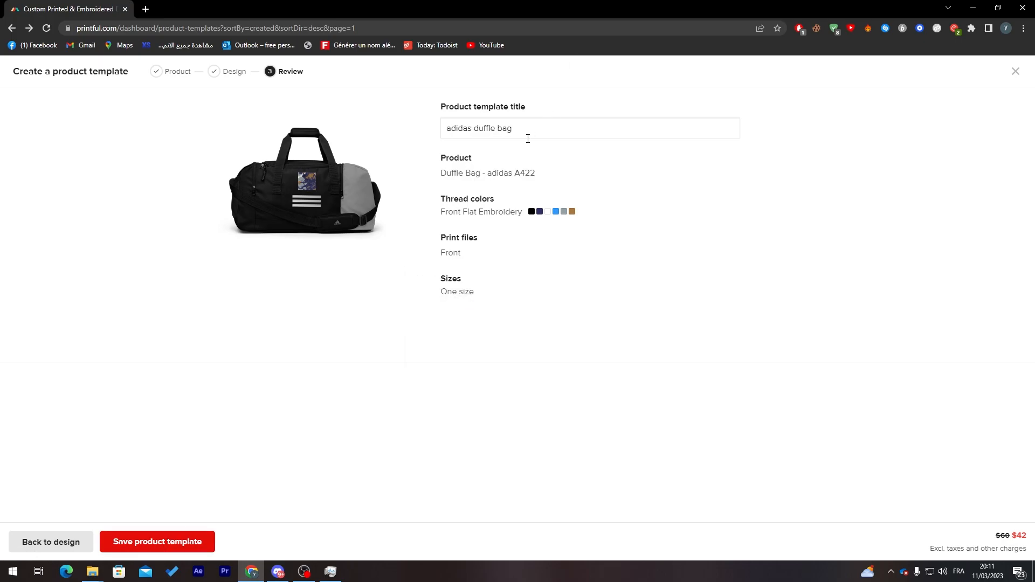
# Save the 'adidas duffle bag' product template from the Review step.
pyautogui.click(157, 541)
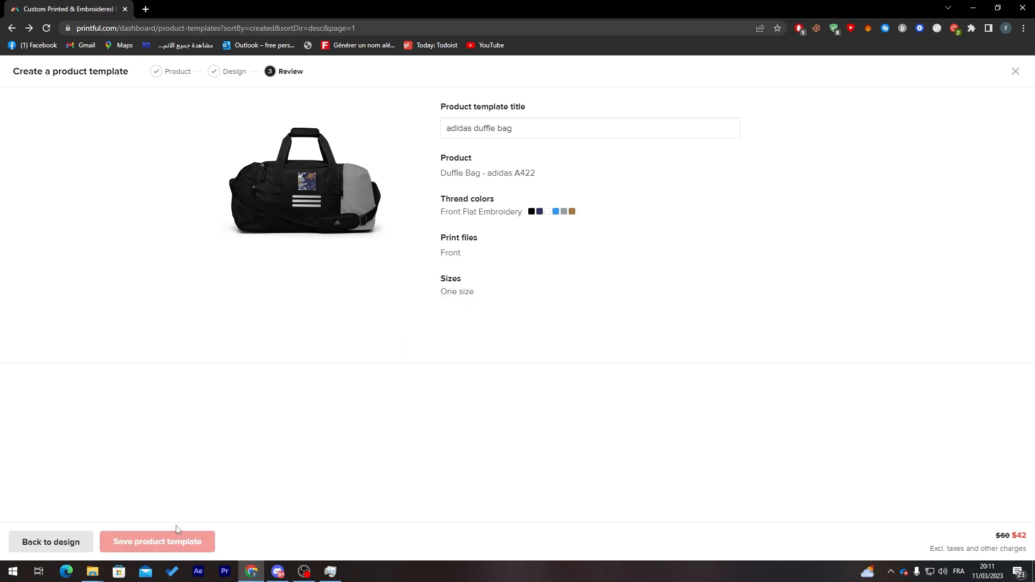
pyautogui.click(157, 542)
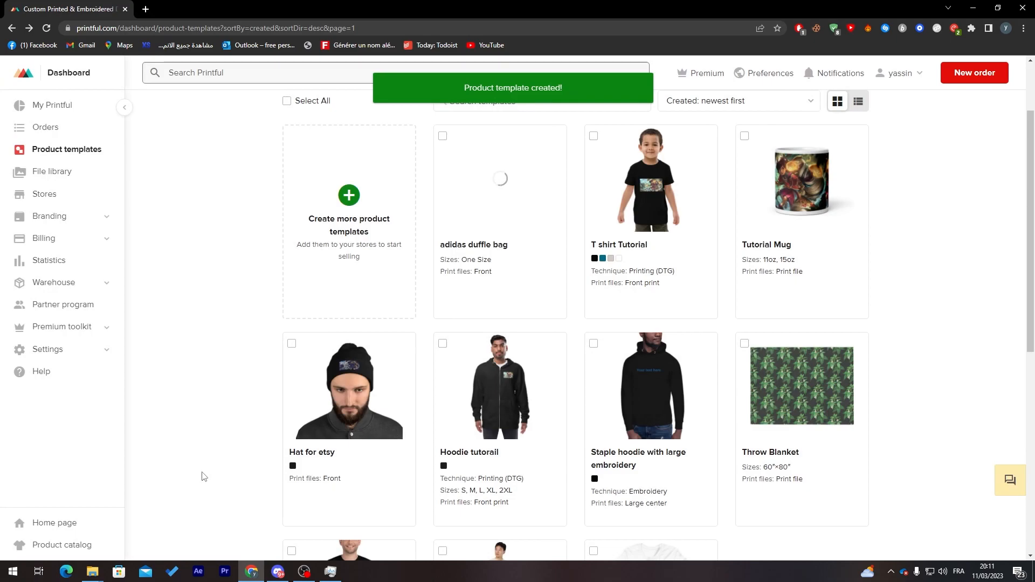